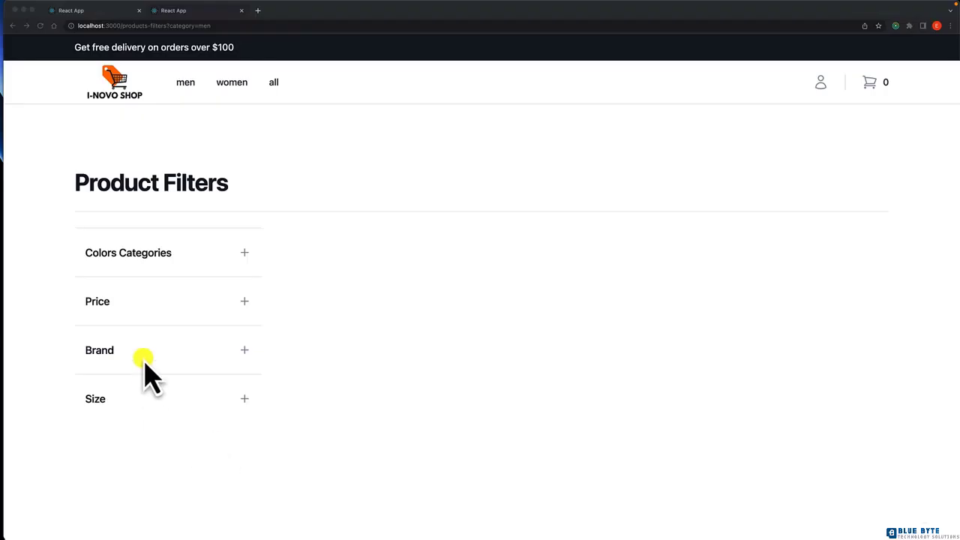
{"action": "mouse_move", "coordinate": [238, 276]}
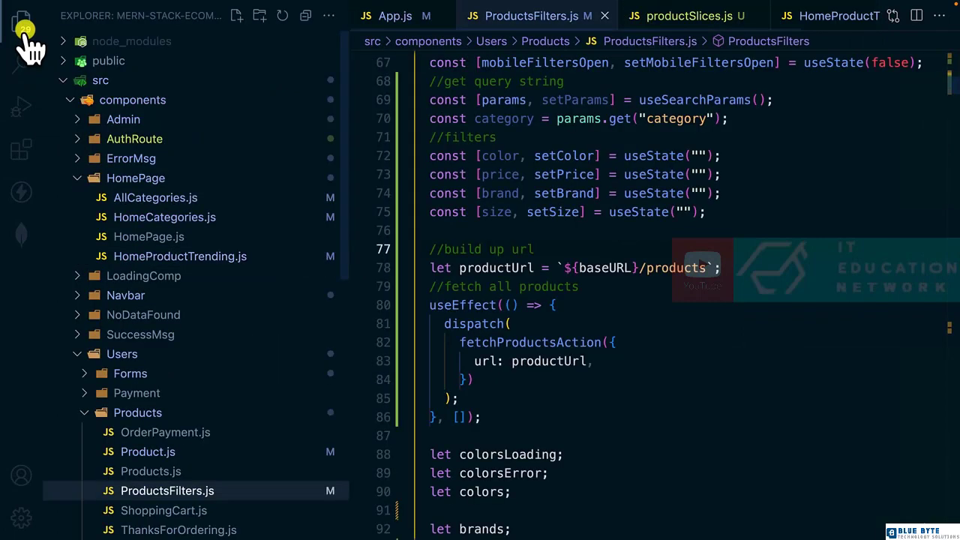
{"action": "mouse_move", "coordinate": [307, 282]}
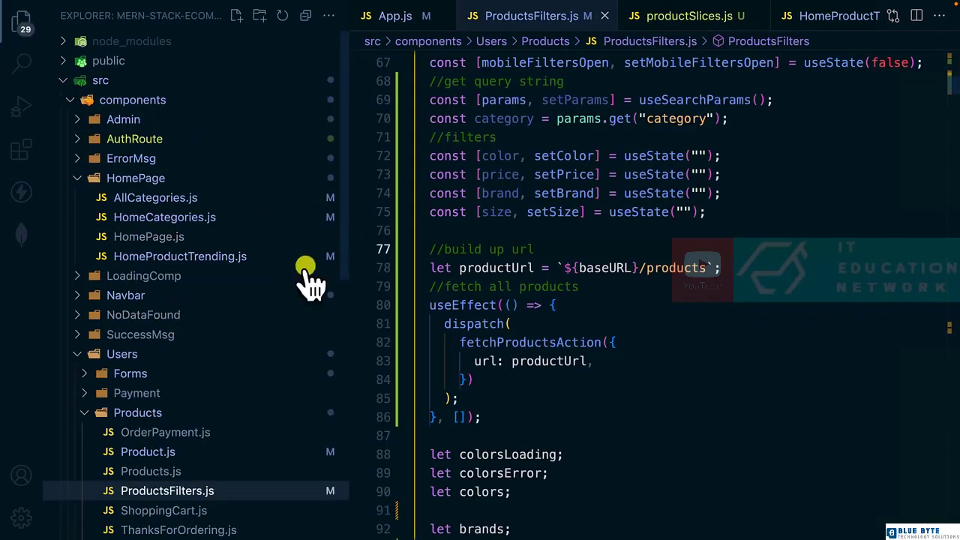
Close all editors and view fetchBrandsAction in brandsSlice.js under src/redux/slices/categories
{"action": "scroll", "scroll_direction": "down", "scroll_amount": 3}
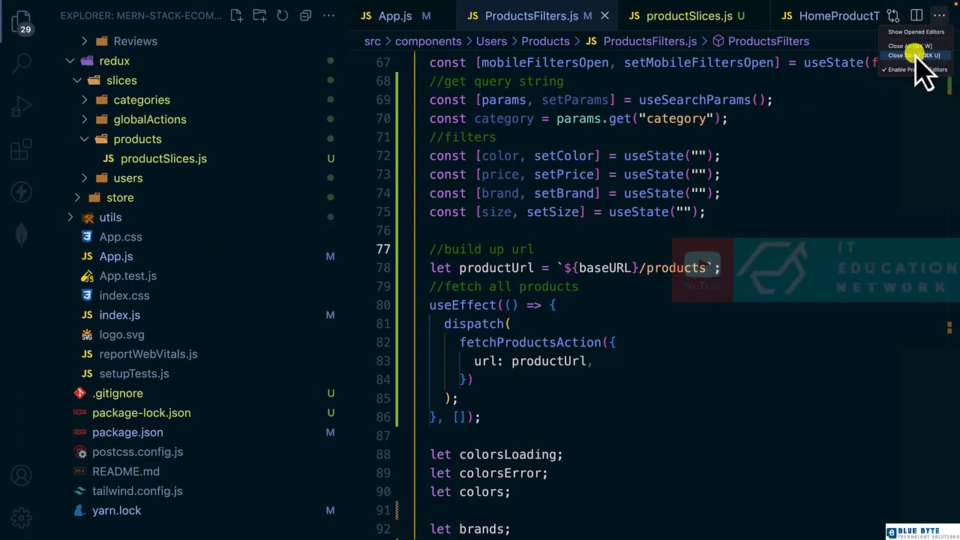
{"action": "left_click", "coordinate": [903, 45]}
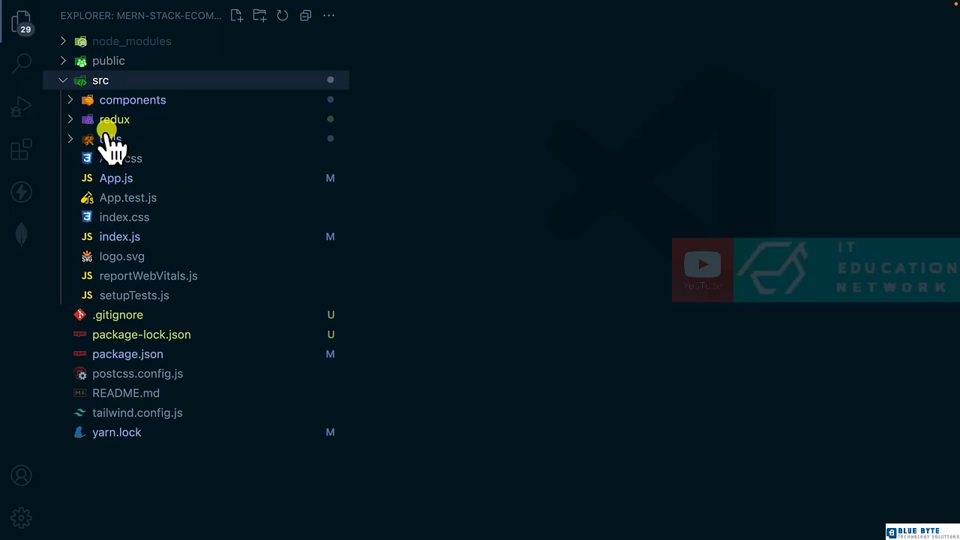
{"action": "left_click", "coordinate": [114, 120]}
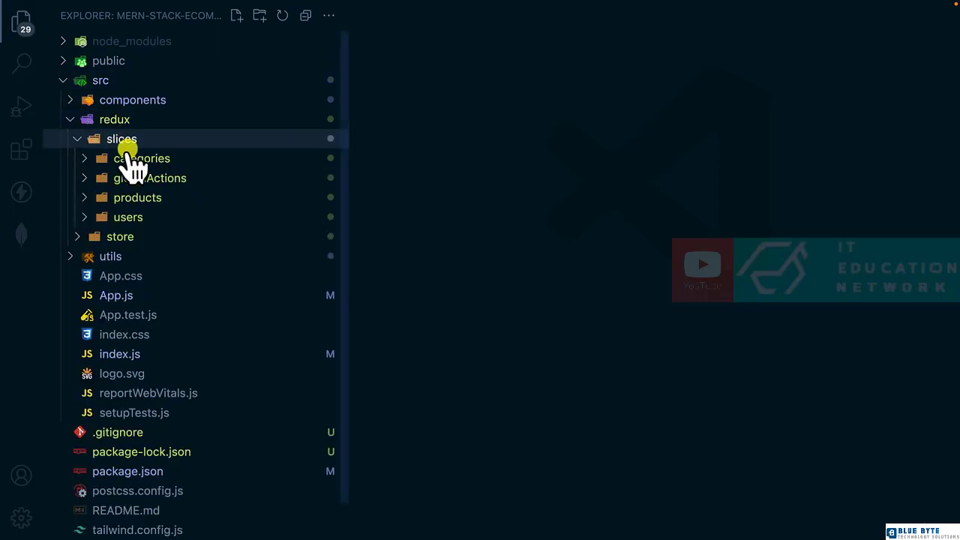
{"action": "left_click", "coordinate": [141, 158]}
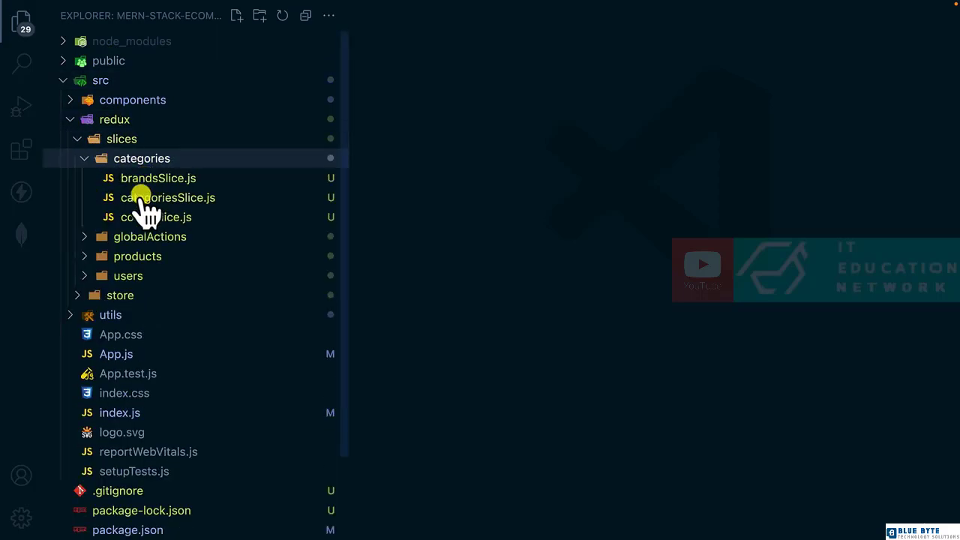
{"action": "left_click", "coordinate": [159, 177]}
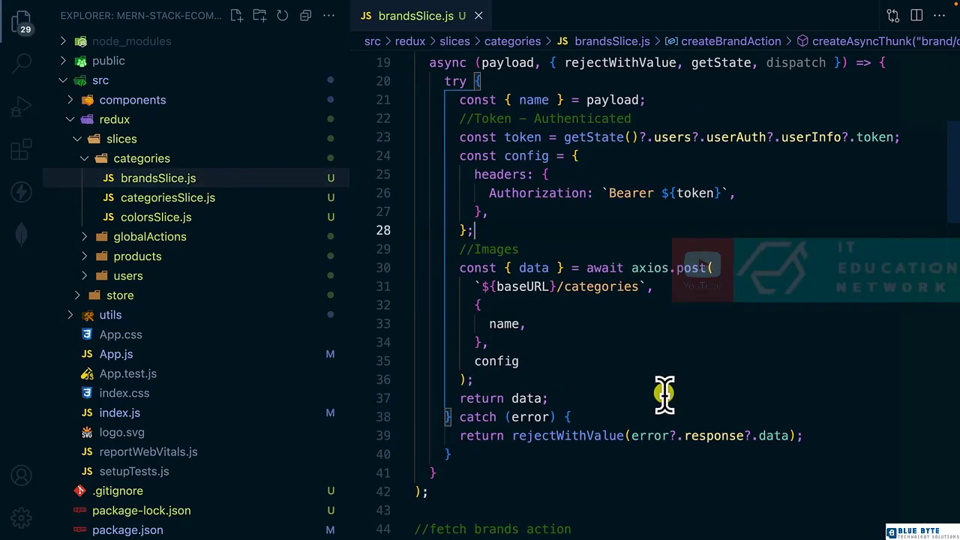
{"action": "scroll", "scroll_direction": "down", "scroll_amount": 3}
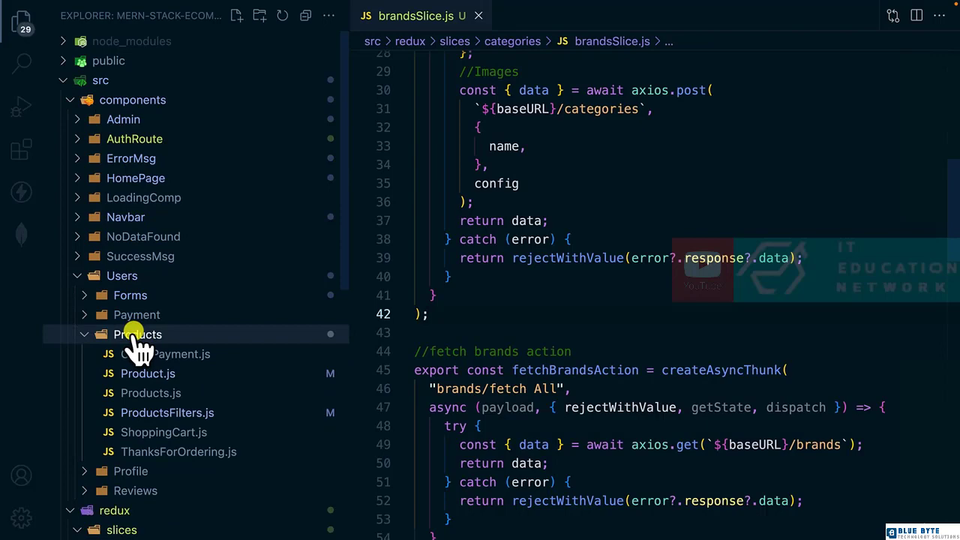
Import fetchBrandsAction from brandsSlice into ProductFilters.js via autocomplete
{"action": "left_click", "coordinate": [168, 412]}
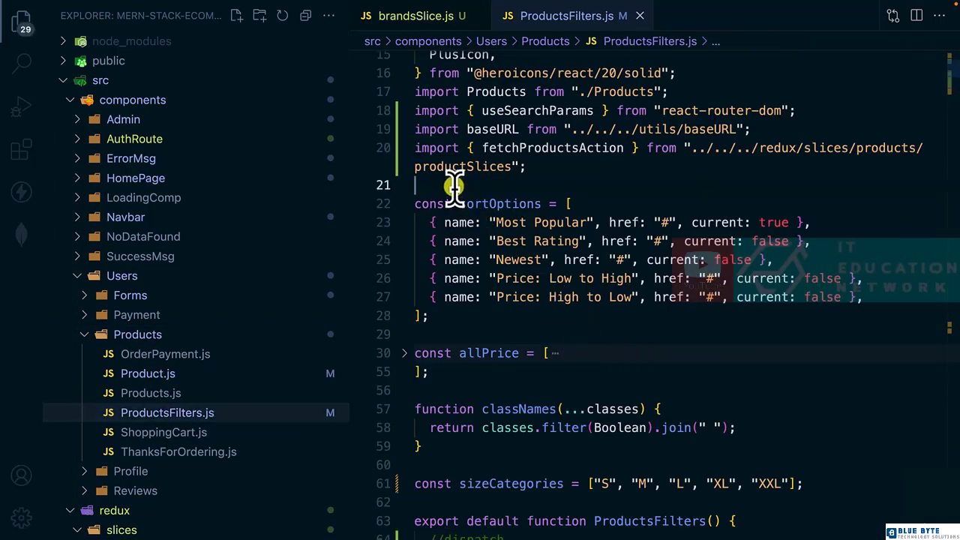
{"action": "type", "text": "fetc"}
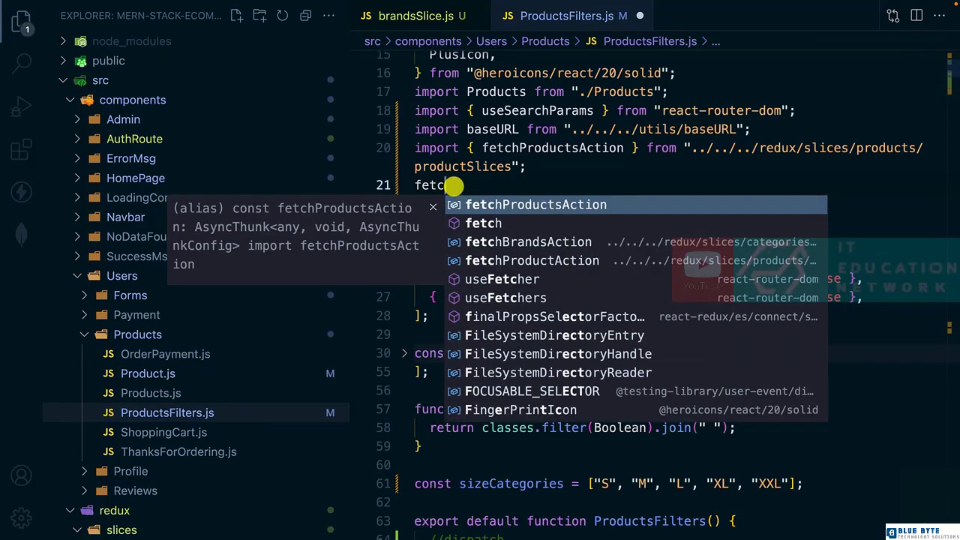
{"action": "left_click", "coordinate": [528, 242]}
{"action": "type", "text": "FET"}
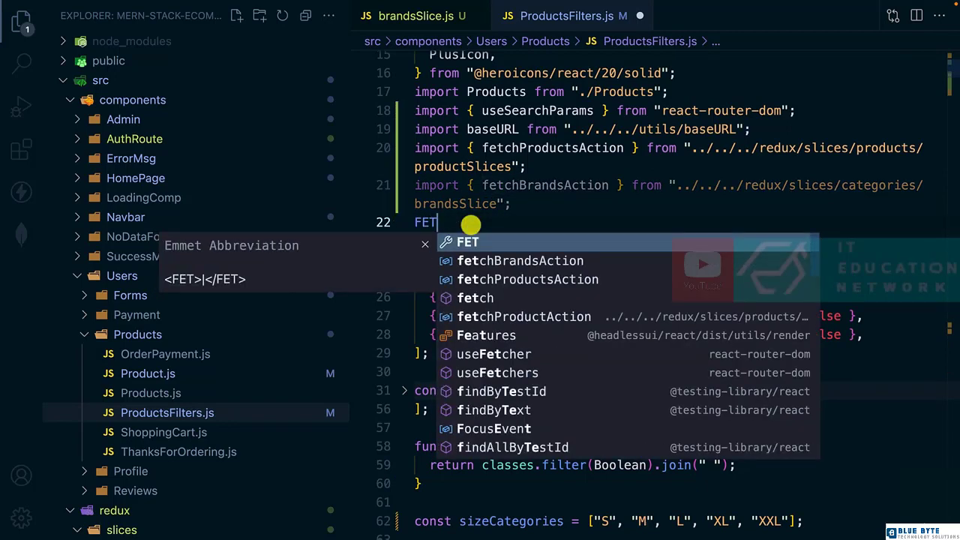
{"action": "type", "text": "C"}
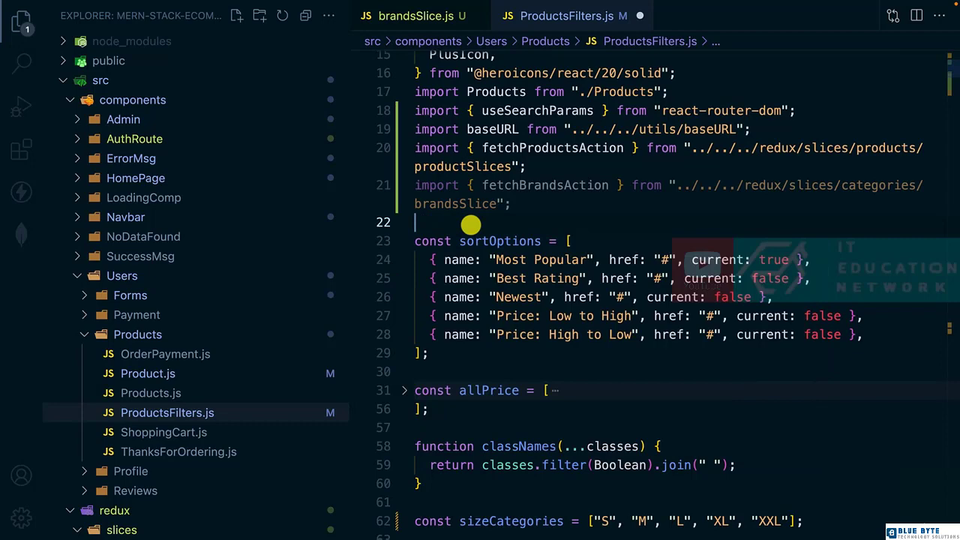
Import fetchColorsAction from colorsSlice into ProductFilters.js after checking colorsSlice.js
{"action": "type", "text": "fetv"}
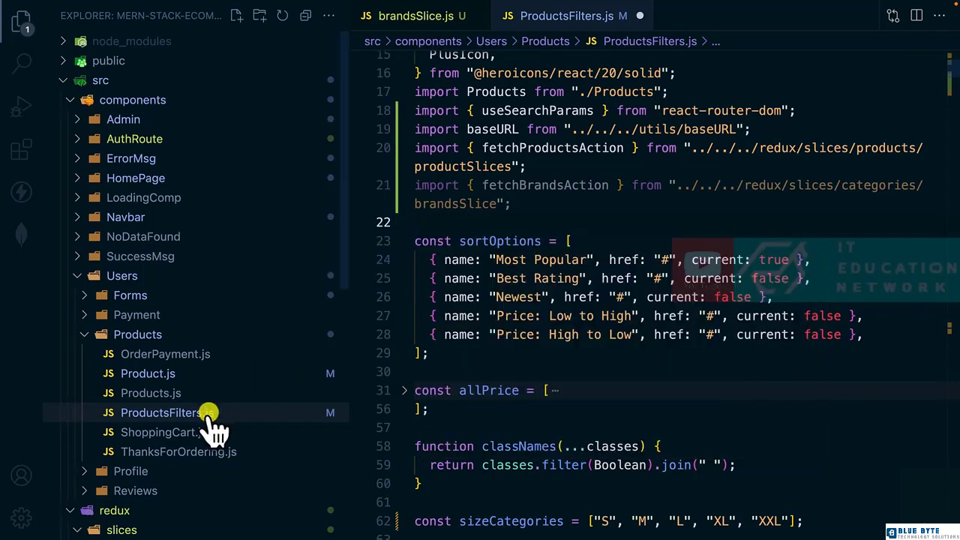
{"action": "left_click", "coordinate": [156, 428]}
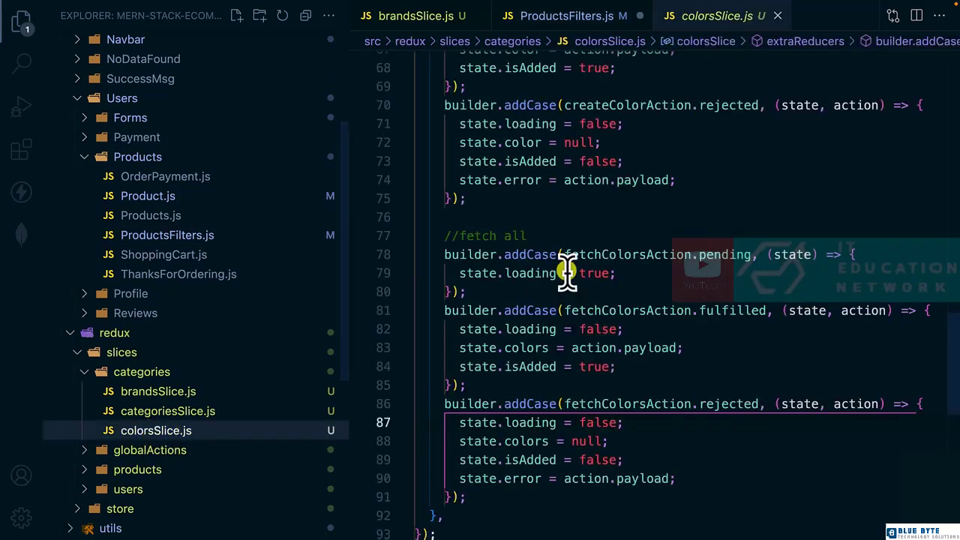
{"action": "left_click", "coordinate": [558, 15]}
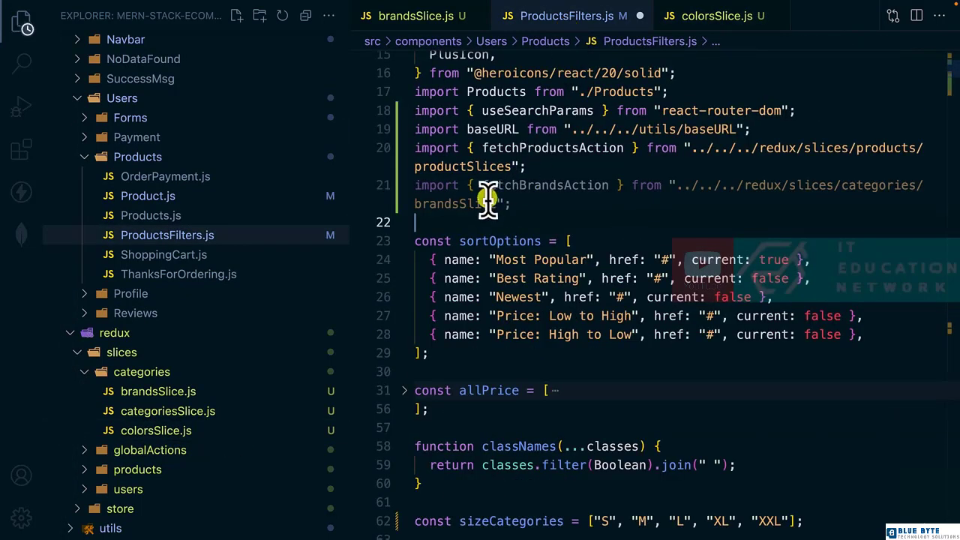
{"action": "type", "text": "fetchColorsAction } from \"../../../redux/slices/categories/colorsSlice\";"}
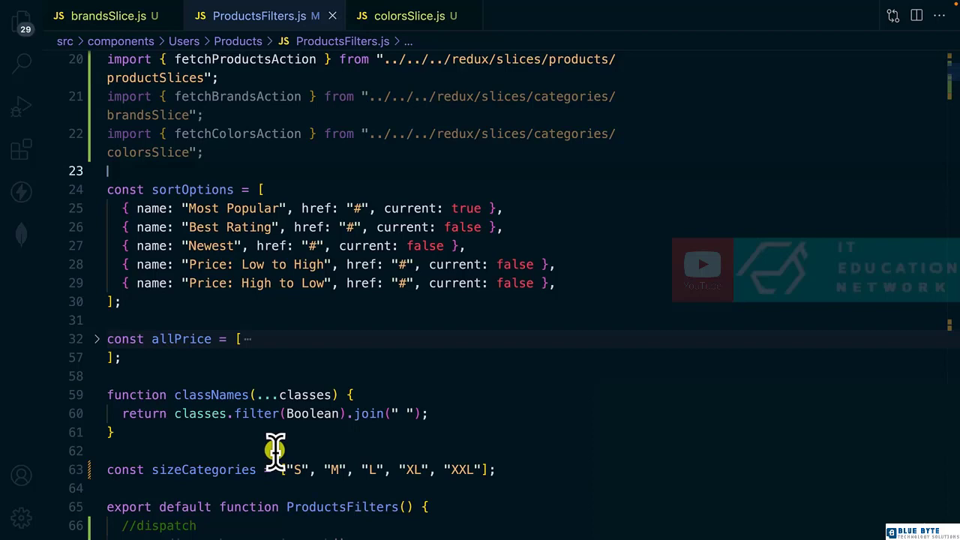
Add a //fetch brands useEffect dispatching fetchBrandsAction with [dispatch] as dependency
{"action": "scroll", "scroll_direction": "down", "scroll_amount": 3}
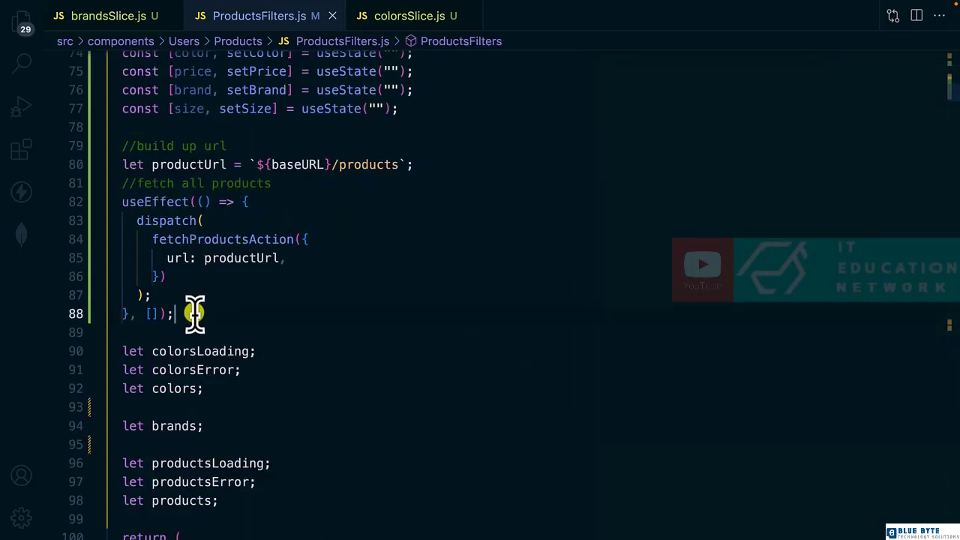
{"action": "type", "text": "//f"}
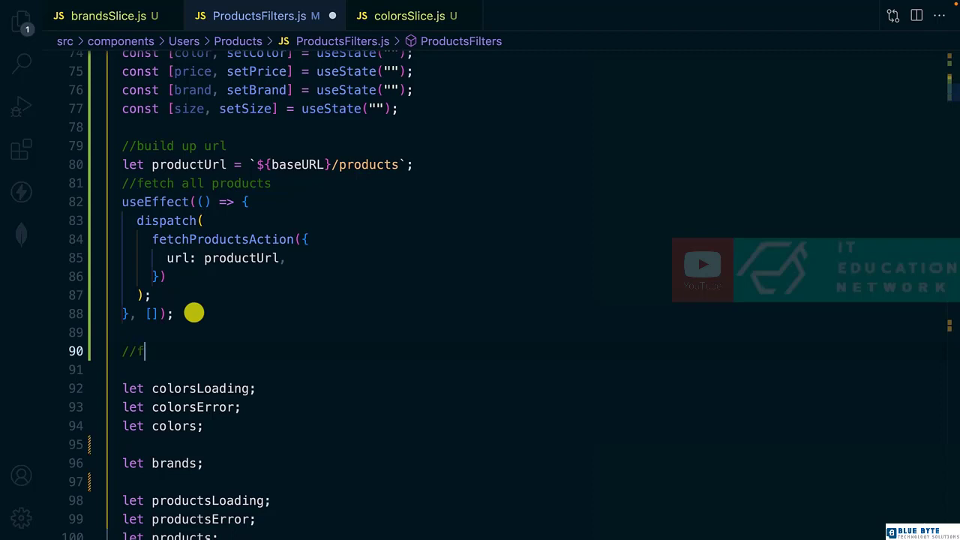
{"action": "type", "text": "etch brands"}
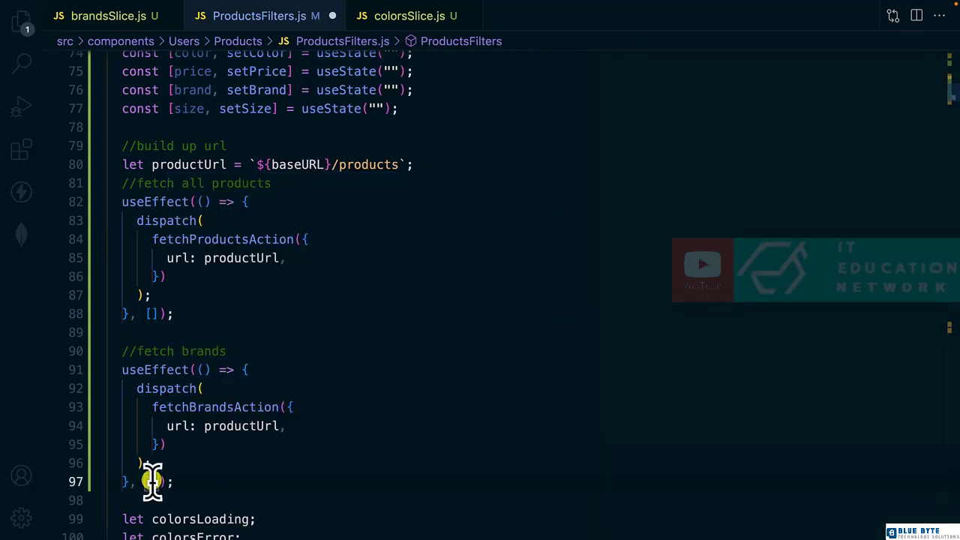
{"action": "type", "text": "dispatch"}
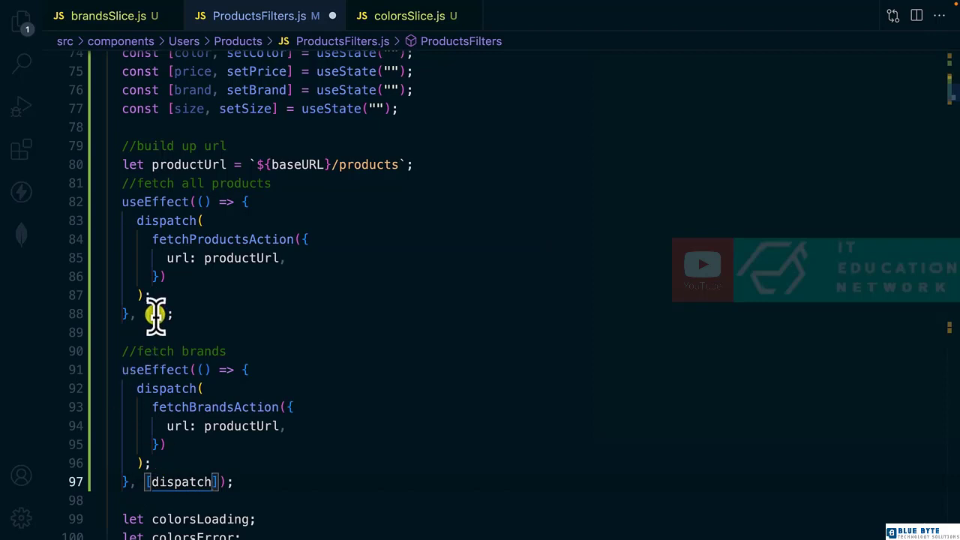
{"action": "type", "text": "dispatch"}
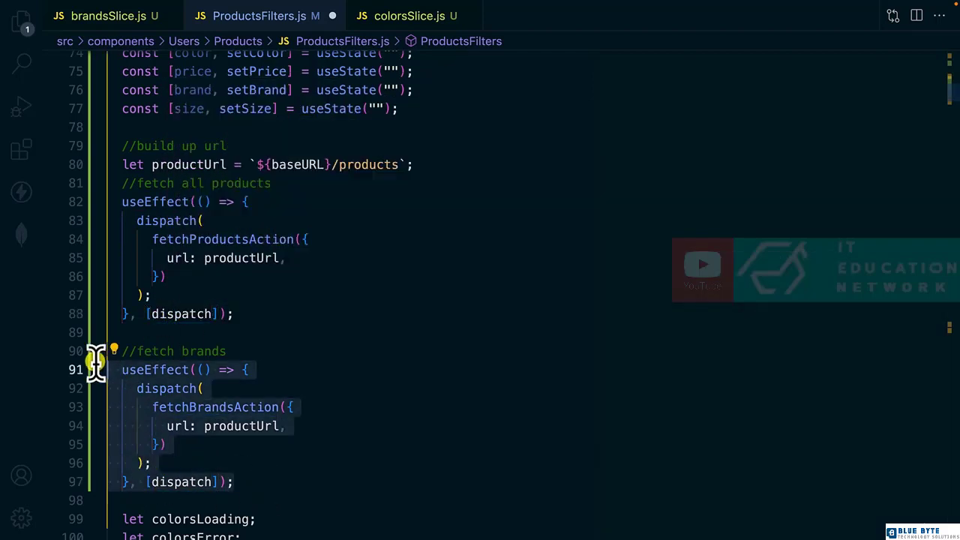
Add a //fetch colors useEffect dispatching fetchColorsAction with [dispatch] as dependency
{"action": "scroll", "scroll_direction": "down", "scroll_amount": 3}
{"action": "type", "text": "//fetch colors"}
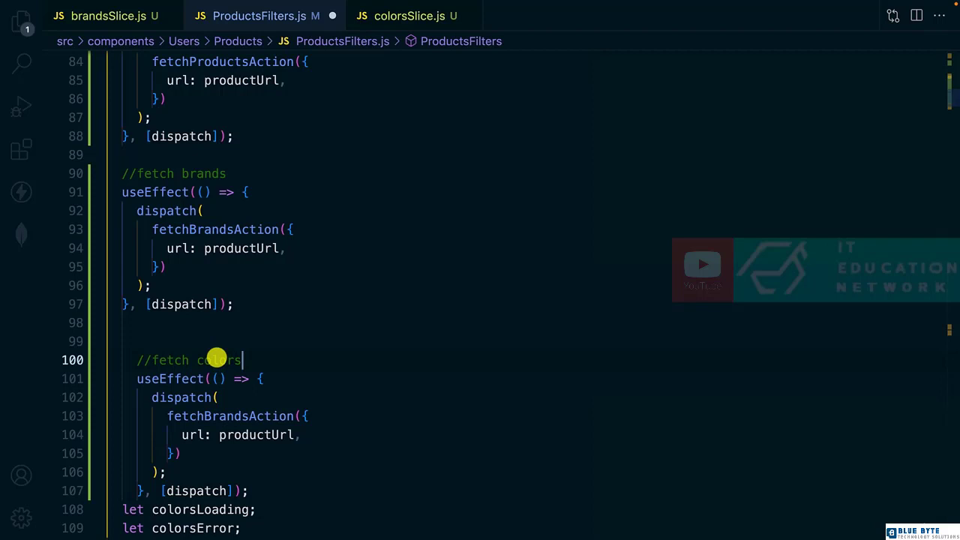
{"action": "type", "text": "c"}
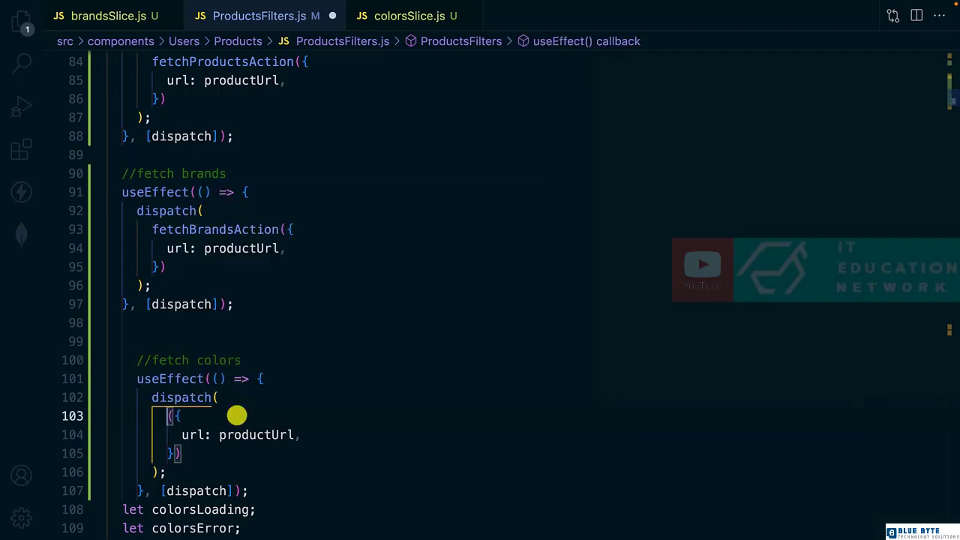
{"action": "type", "text": "fetchColorsAction"}
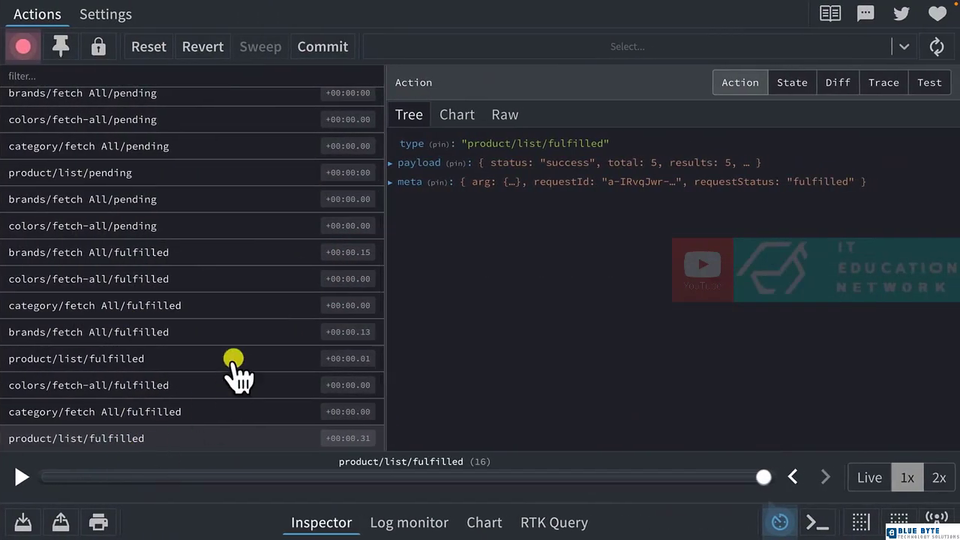
{"action": "mouse_move", "coordinate": [68, 331]}
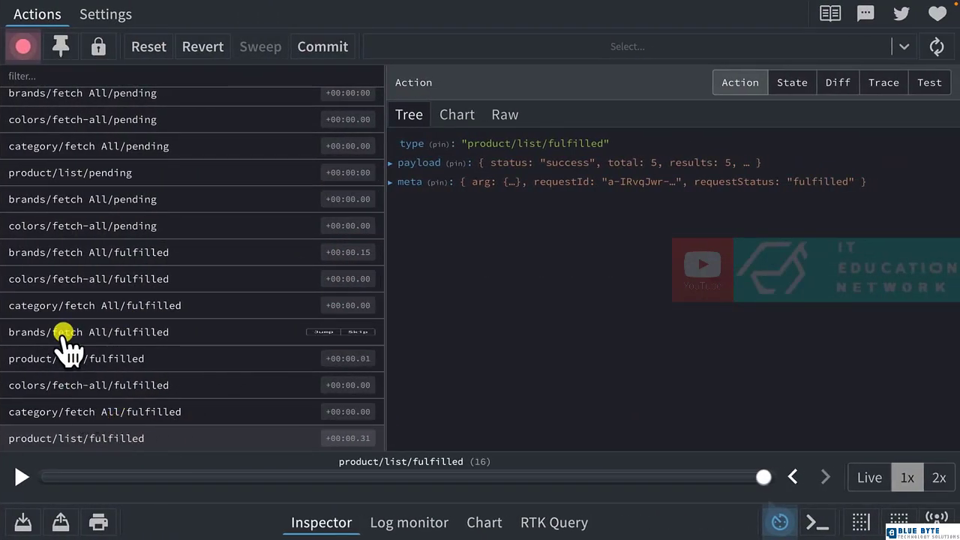
Inspect the fulfilled brands and colors actions, then expand the brands slice in the State view
{"action": "left_click", "coordinate": [87, 331]}
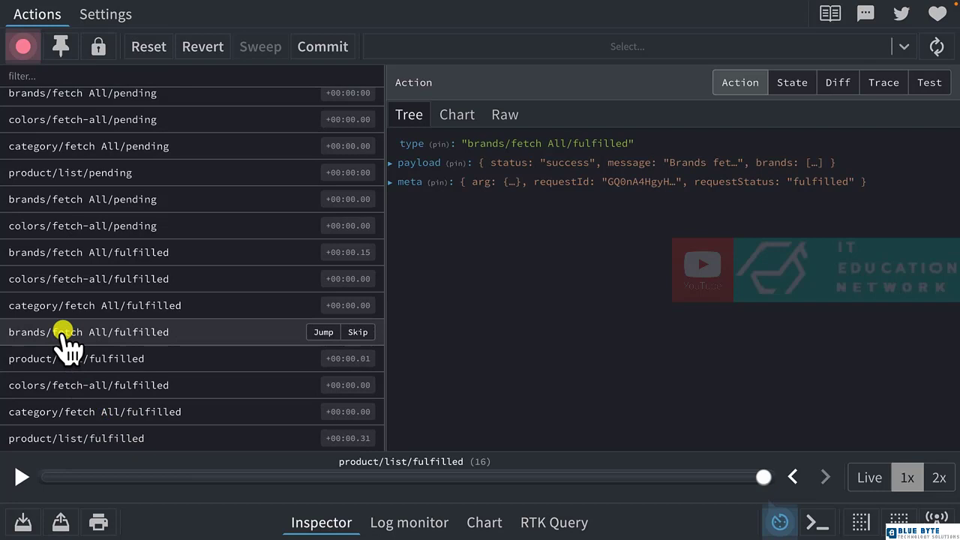
{"action": "left_click", "coordinate": [87, 384]}
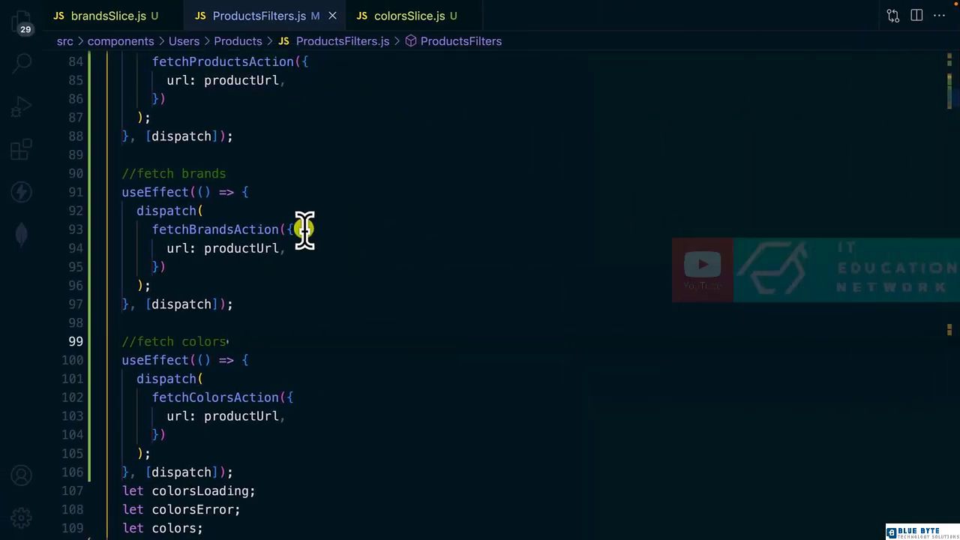
{"action": "mouse_move", "coordinate": [228, 284]}
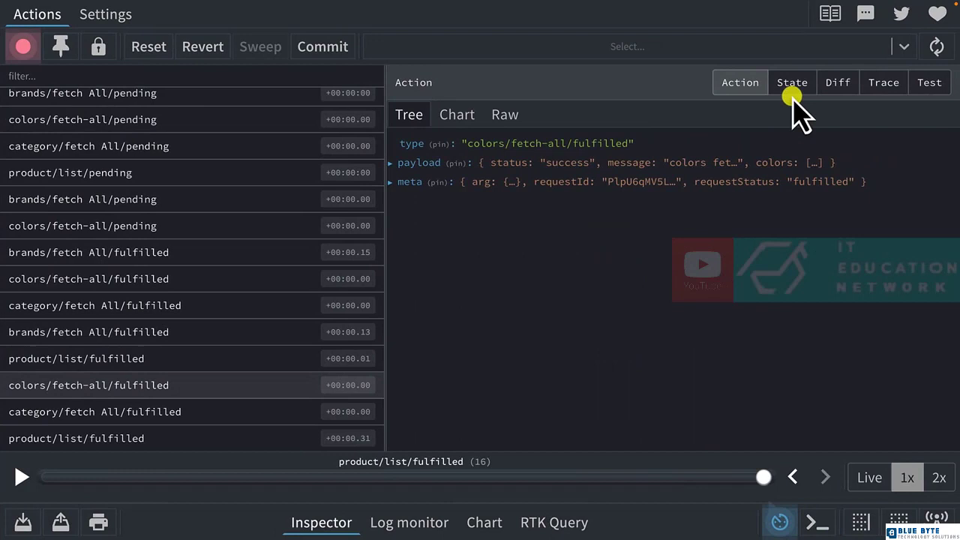
{"action": "left_click", "coordinate": [792, 82]}
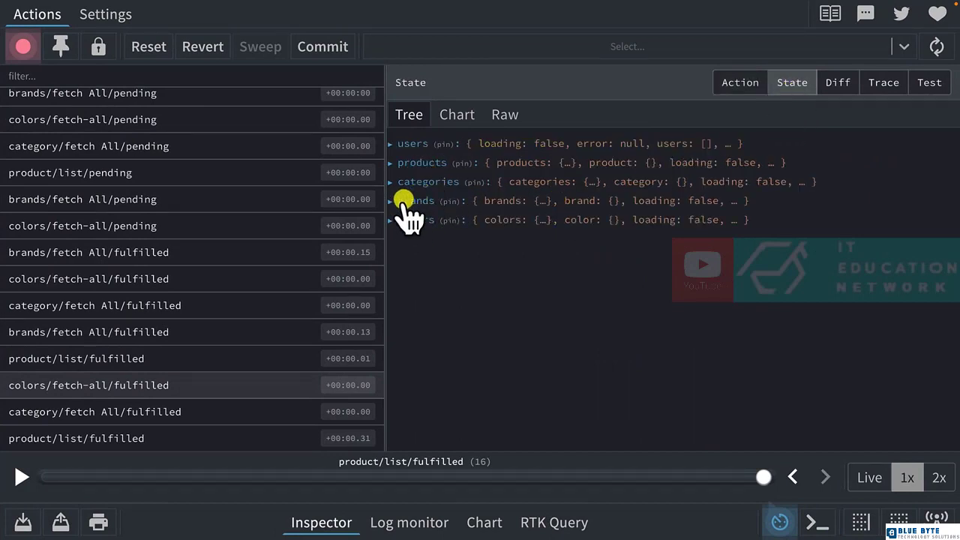
{"action": "left_click", "coordinate": [390, 201]}
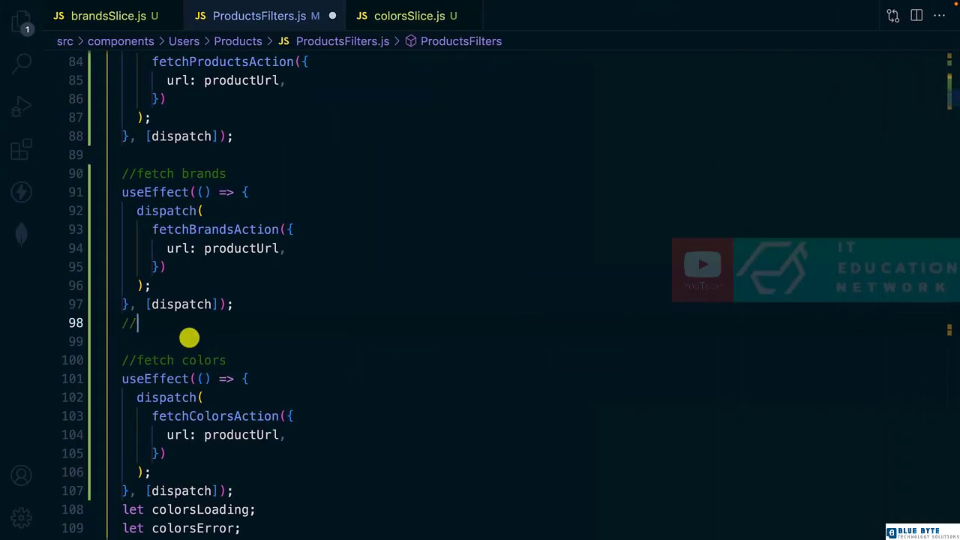
Add //get store data and const {brands} = useSelector(state => state?.brands)
{"action": "type", "text": "get store"}
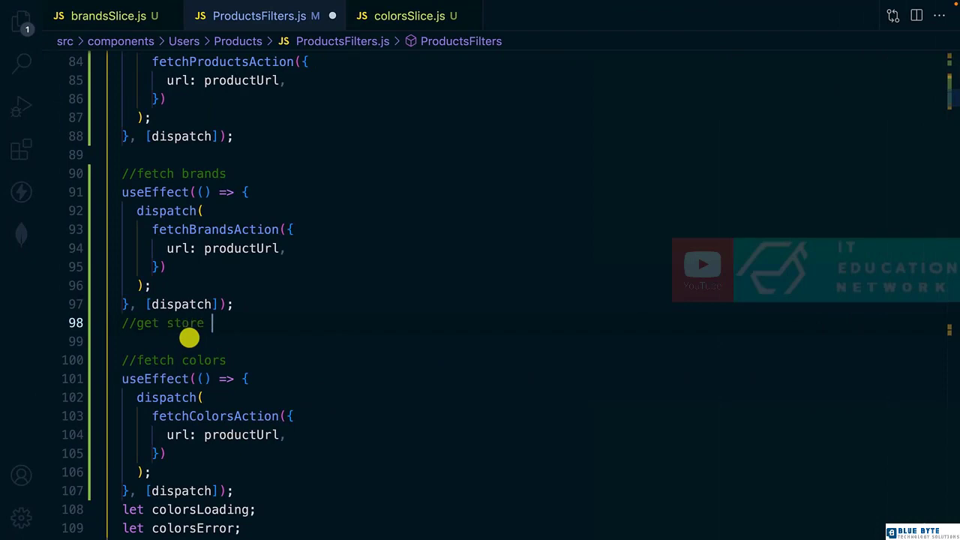
{"action": "type", "text": "use"}
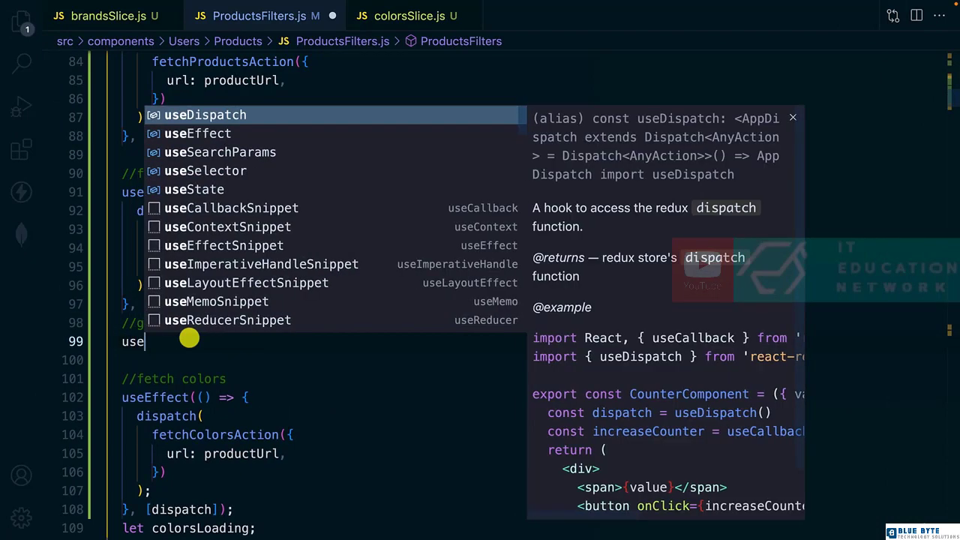
{"action": "type", "text": "Selector"}
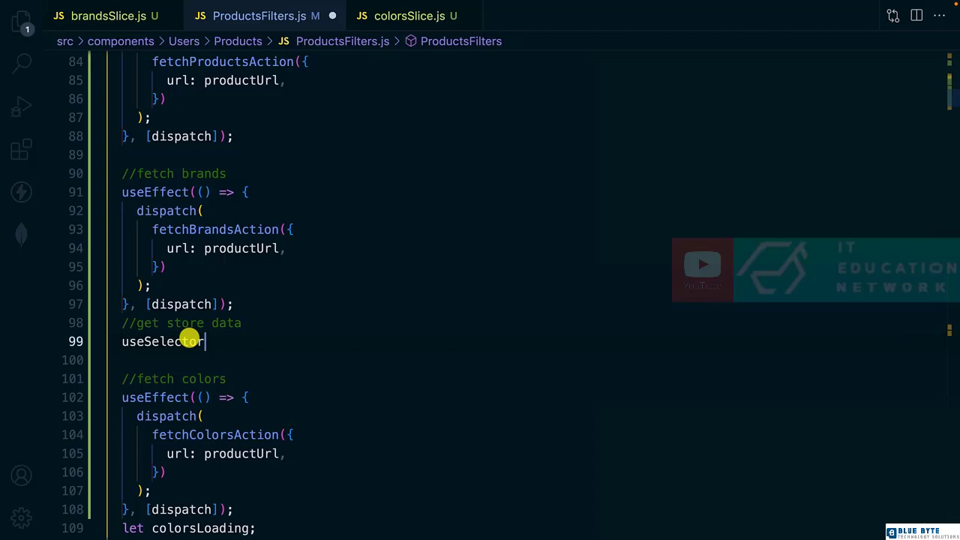
{"action": "type", "text": "(state=>state?"}
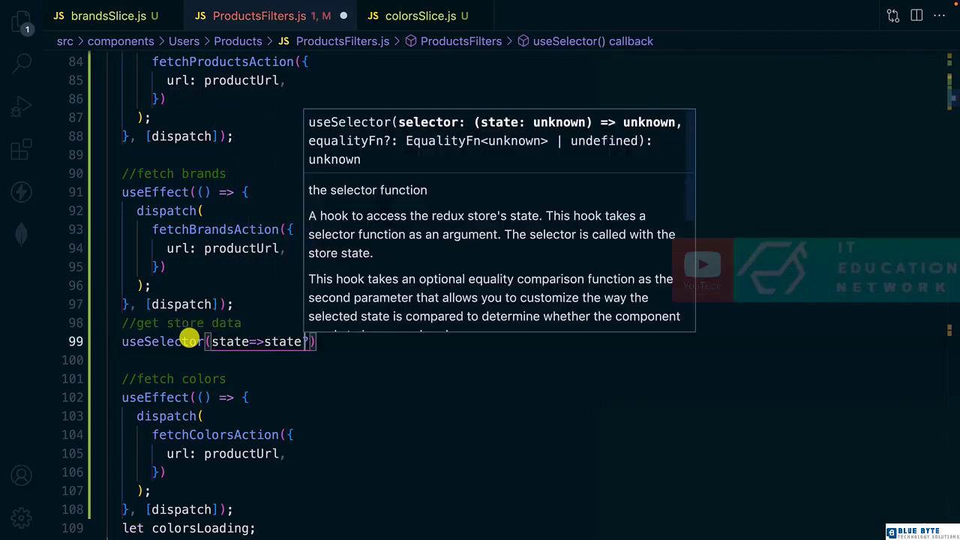
{"action": "type", "text": "?."}
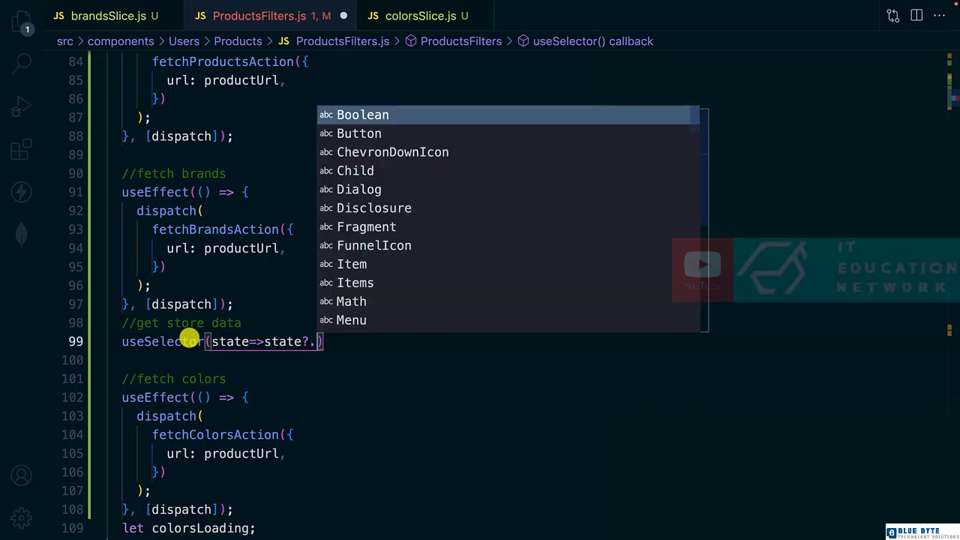
{"action": "type", "text": "br"}
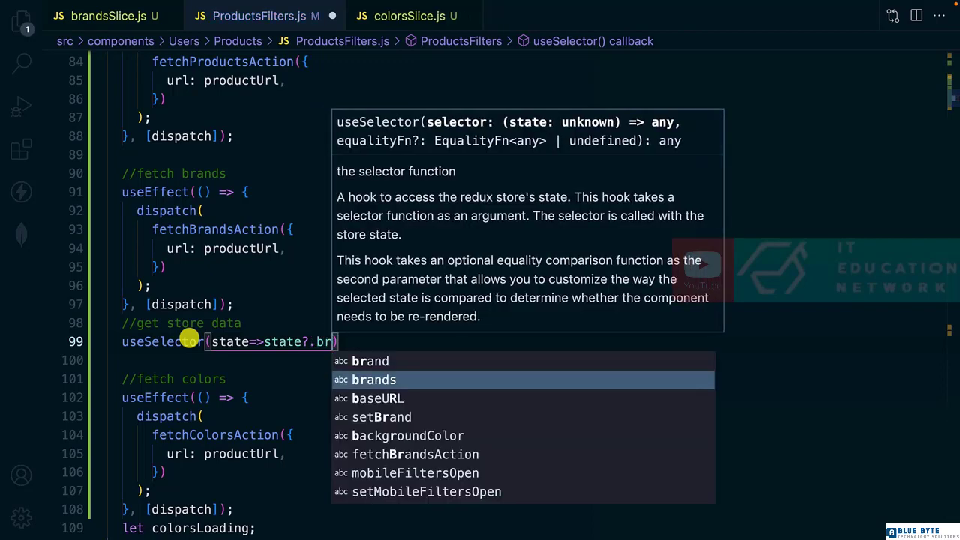
{"action": "key", "text": "Tab"}
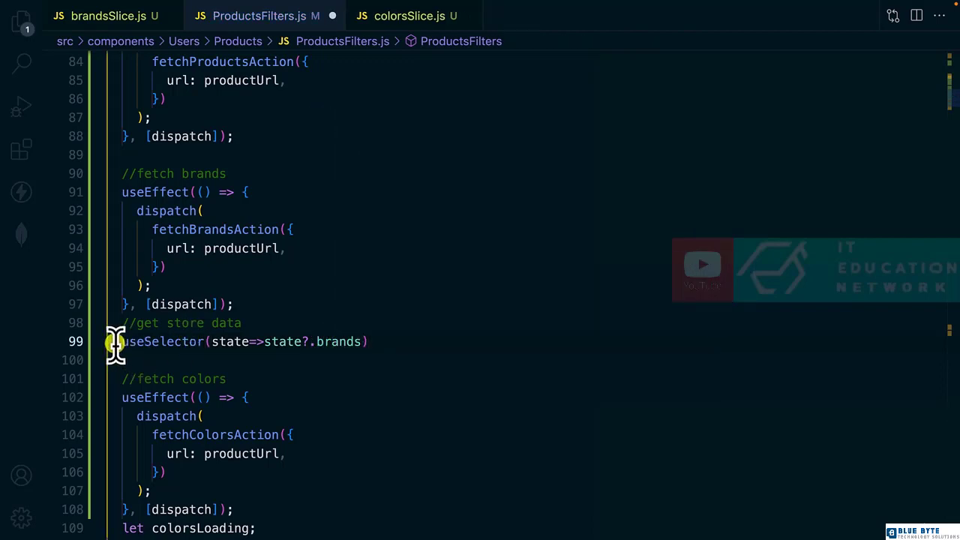
{"action": "type", "text": "const"}
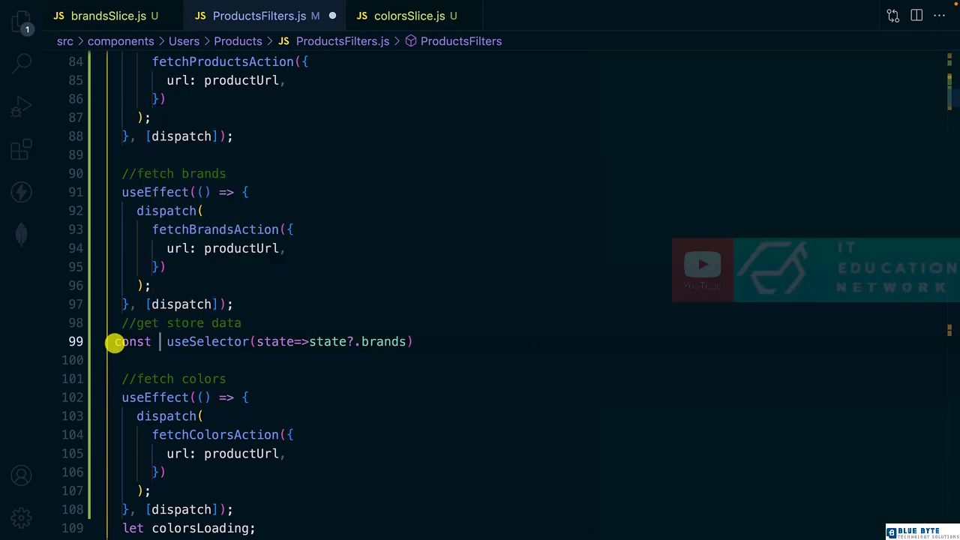
{"action": "type", "text": "{bran"}
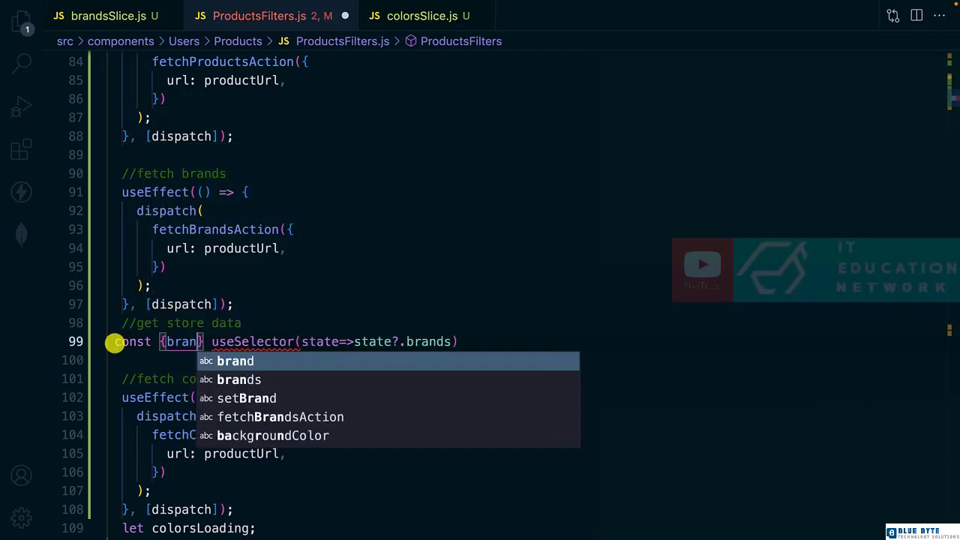
{"action": "type", "text": "s"}
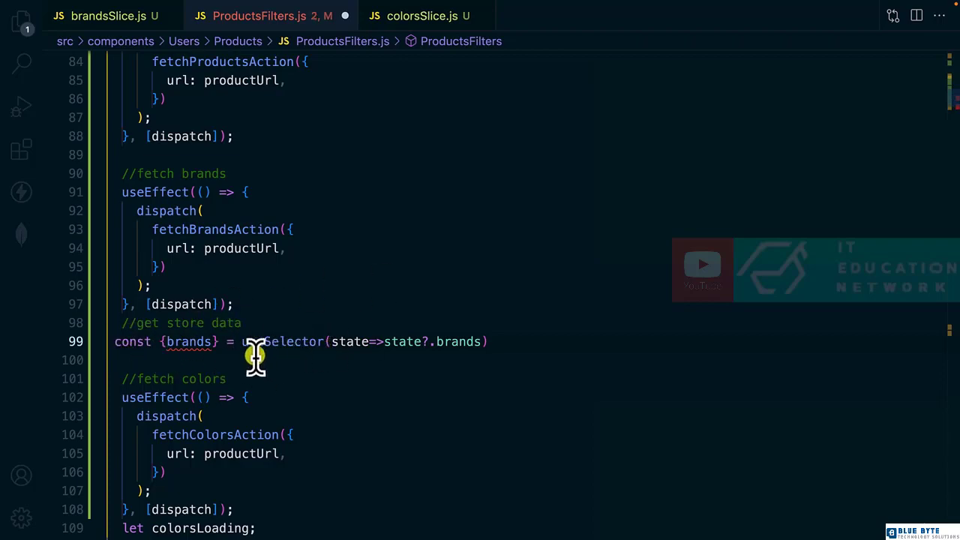
{"action": "scroll", "scroll_direction": "down", "scroll_amount": 3}
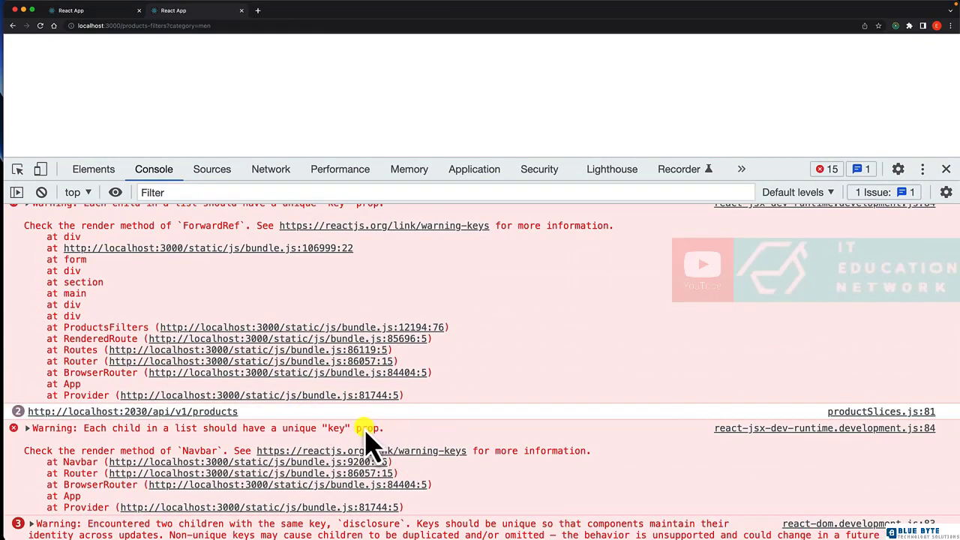
Scroll through the Chrome console warnings about missing unique list keys
{"action": "scroll", "scroll_direction": "down", "scroll_amount": 3}
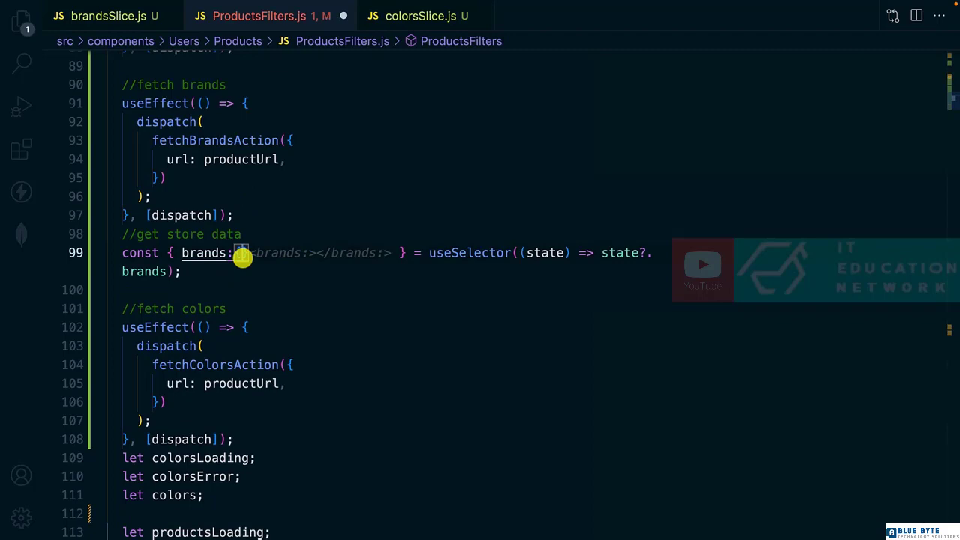
Destructure as const { brands: { brands } } = useSelector(...) using the IntelliSense suggestion
{"action": "type", "text": "br"}
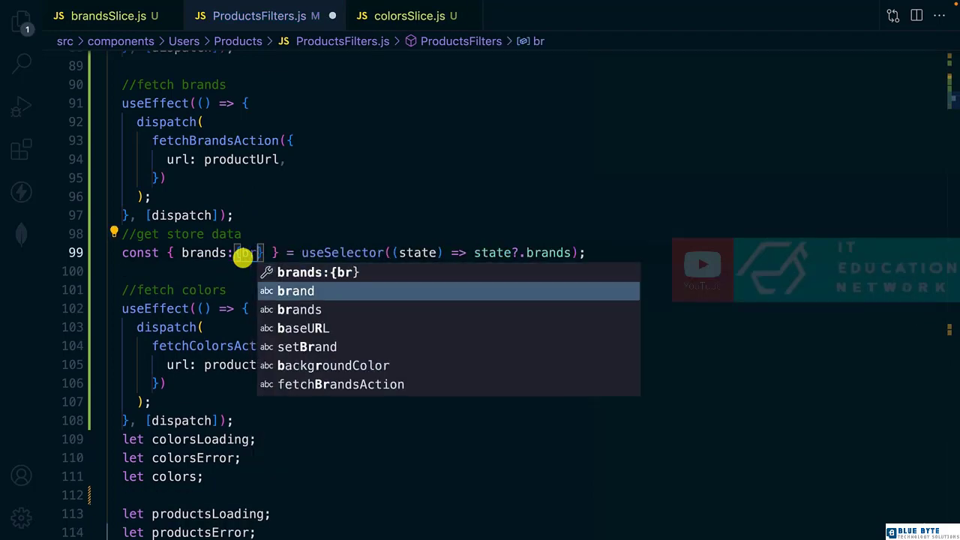
{"action": "left_click", "coordinate": [300, 309]}
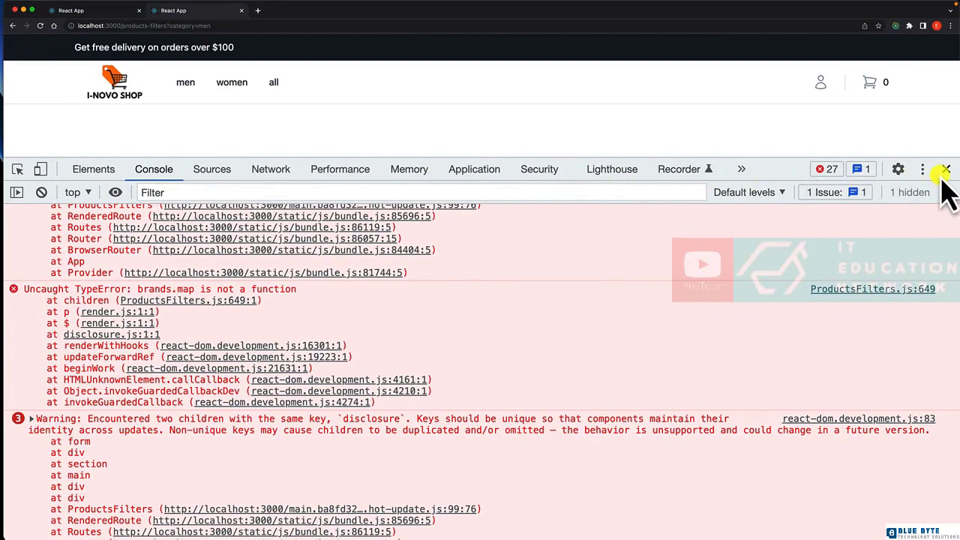
Hide DevTools to show the Brand filter listing addidas on the Product Filters page
{"action": "left_click", "coordinate": [945, 168]}
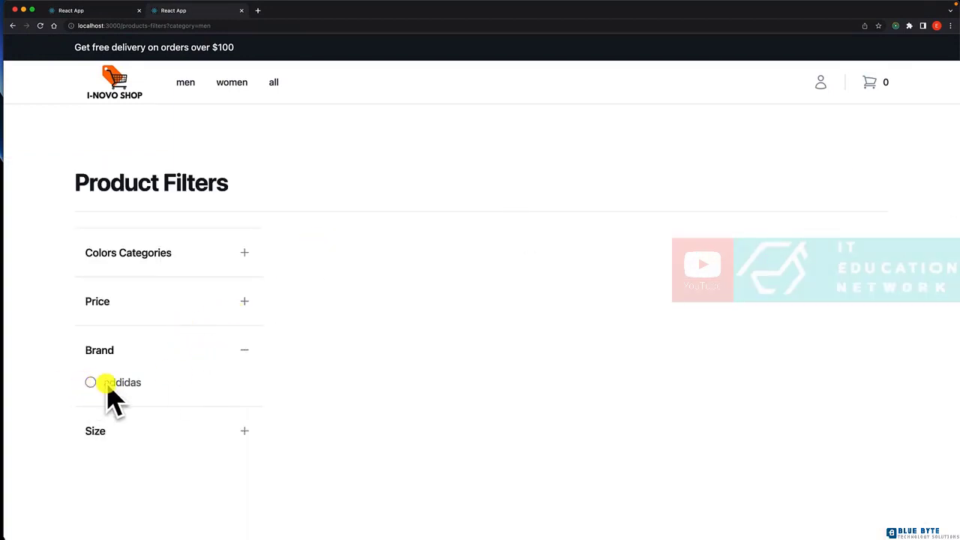
{"action": "mouse_move", "coordinate": [312, 357]}
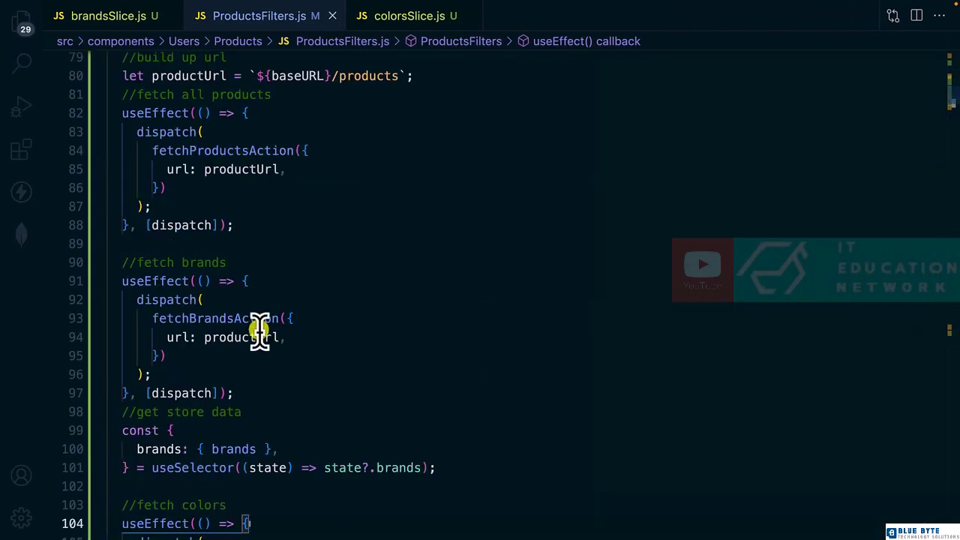
{"action": "scroll", "scroll_direction": "down", "scroll_amount": 3}
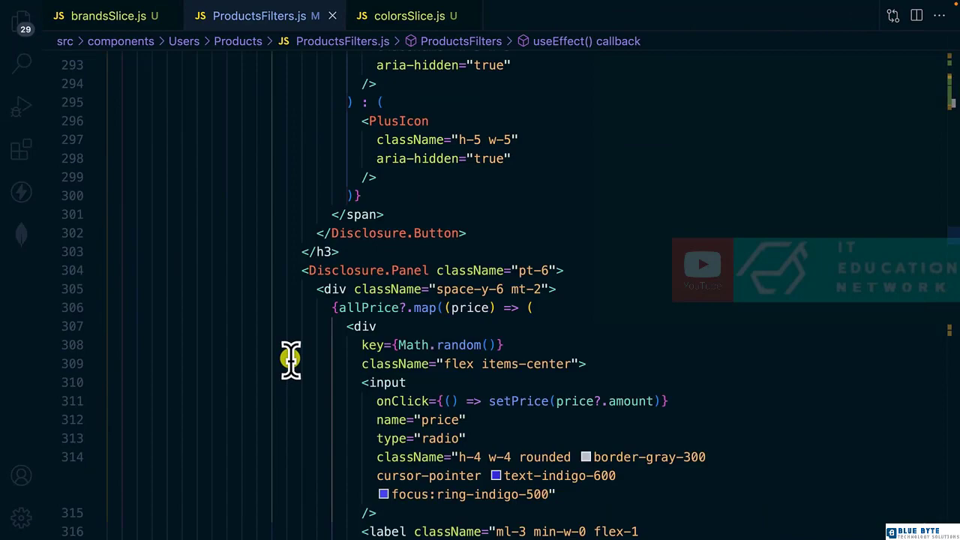
{"action": "scroll", "scroll_direction": "down", "scroll_amount": 3}
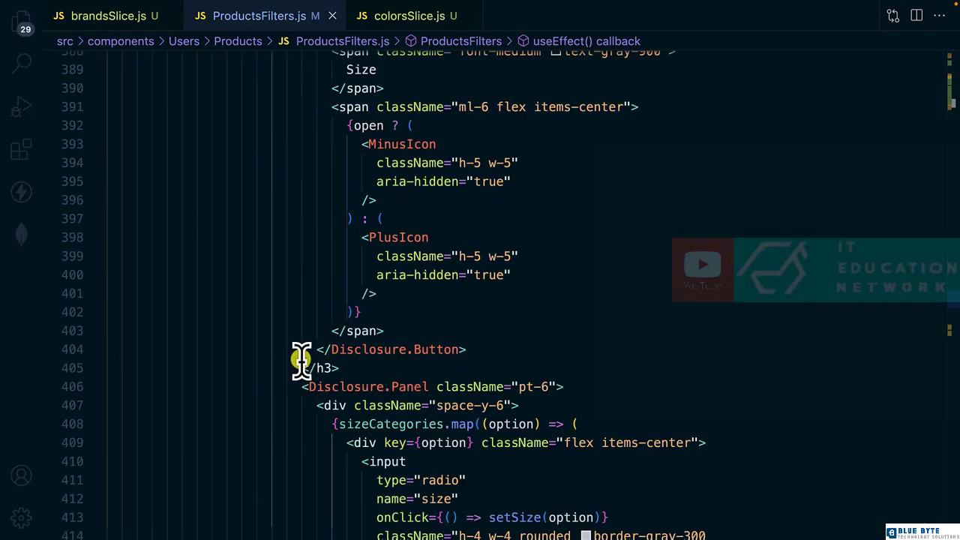
{"action": "scroll", "scroll_direction": "down", "scroll_amount": 3}
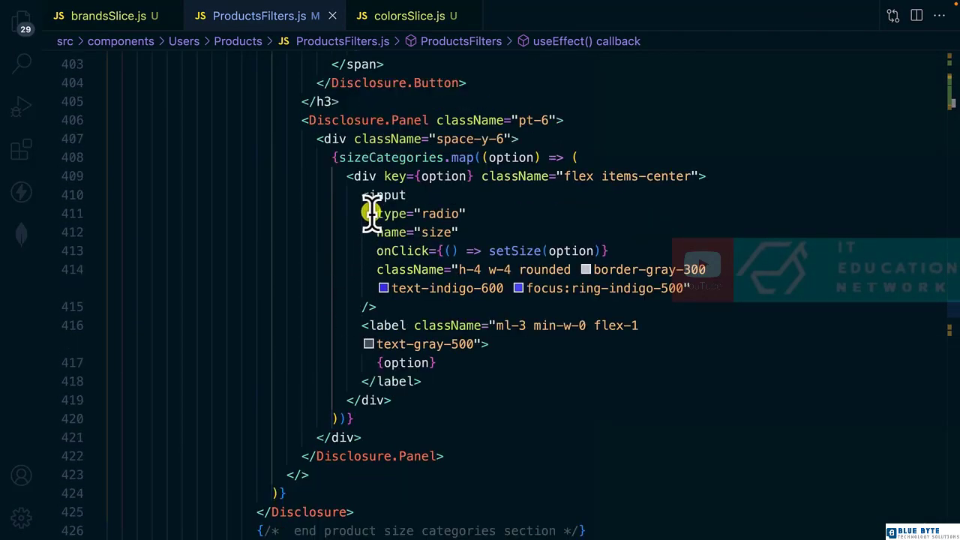
{"action": "scroll", "scroll_direction": "down", "scroll_amount": 3}
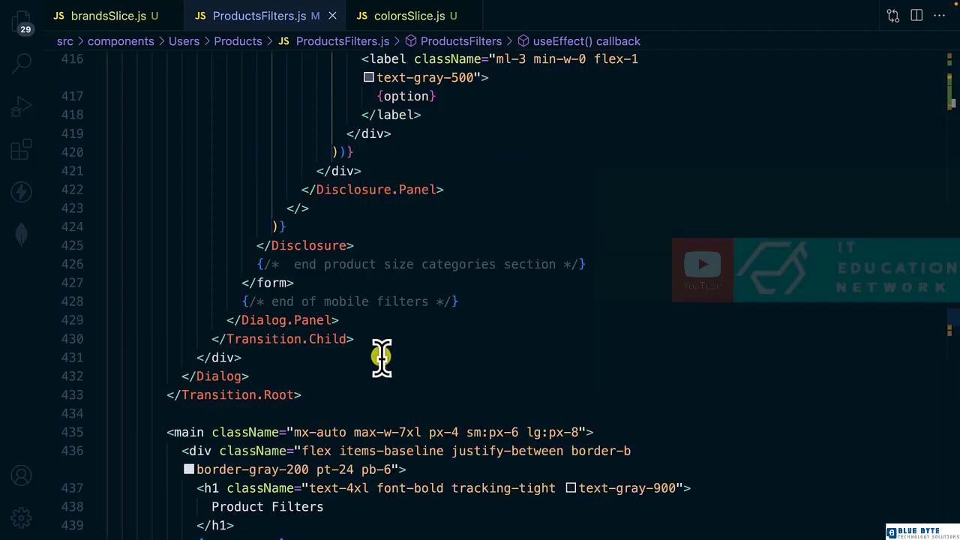
{"action": "scroll", "scroll_direction": "down", "scroll_amount": 3}
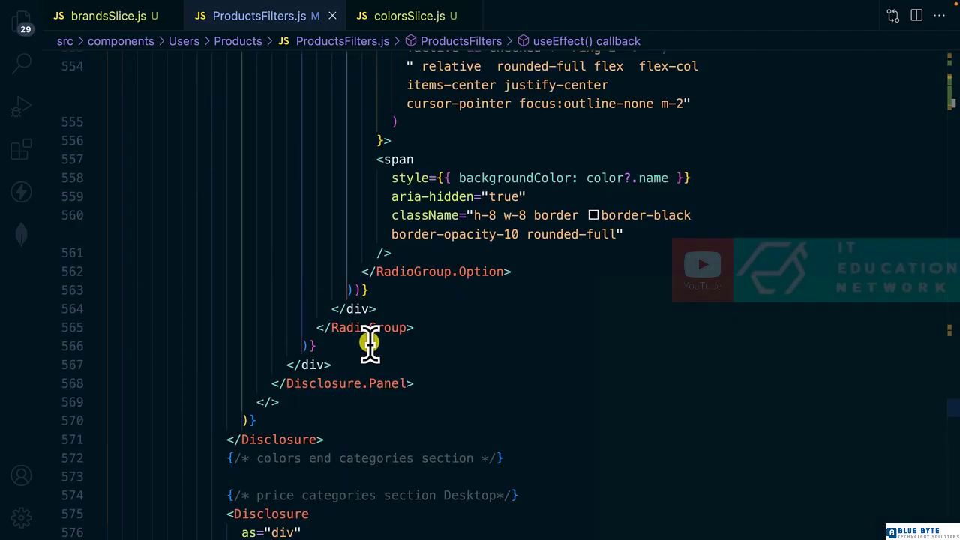
{"action": "scroll", "scroll_direction": "down", "scroll_amount": 3}
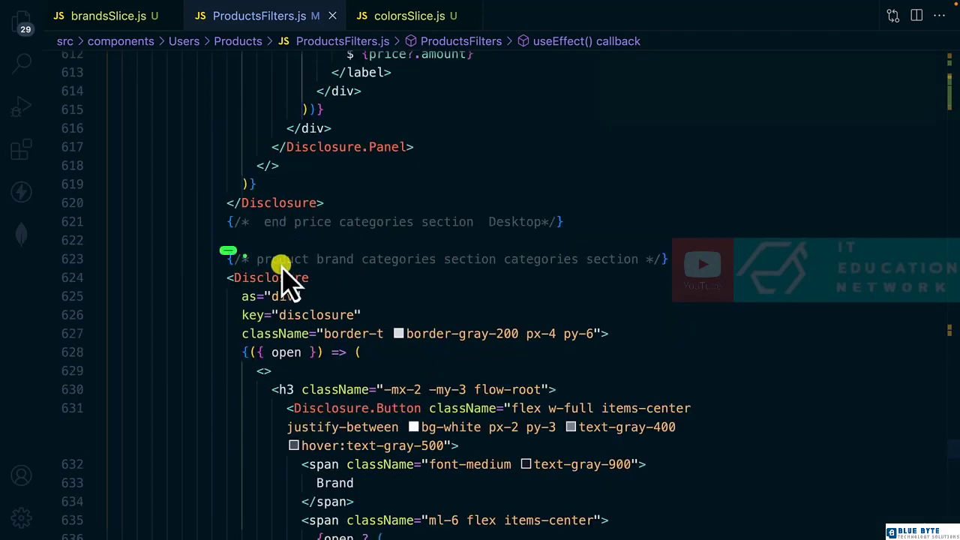
{"action": "scroll", "scroll_direction": "down", "scroll_amount": 3}
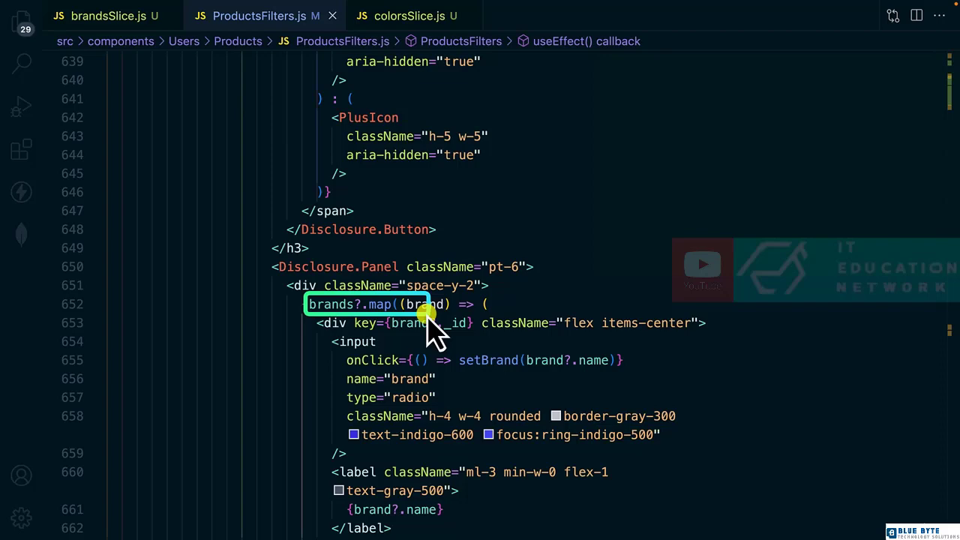
{"action": "scroll", "scroll_direction": "down", "scroll_amount": 3}
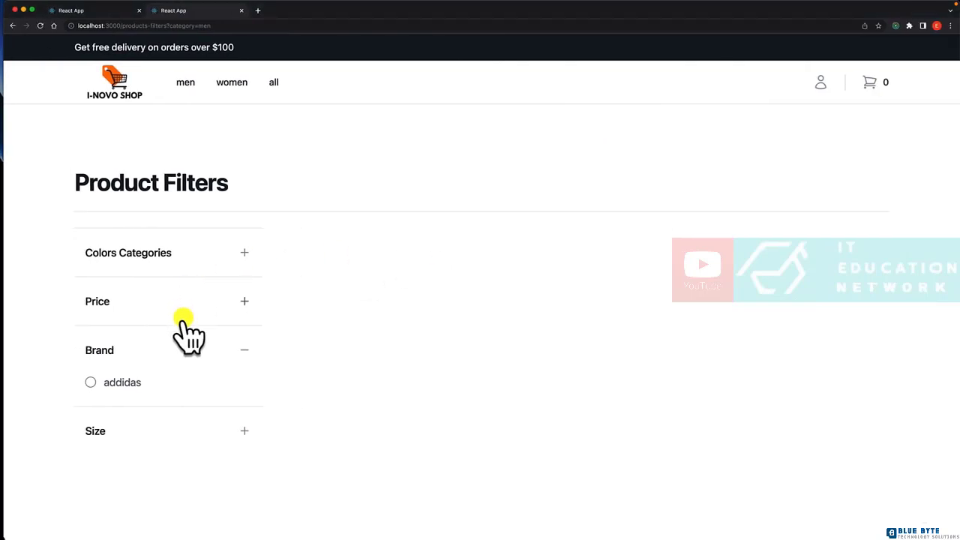
{"action": "mouse_move", "coordinate": [243, 267]}
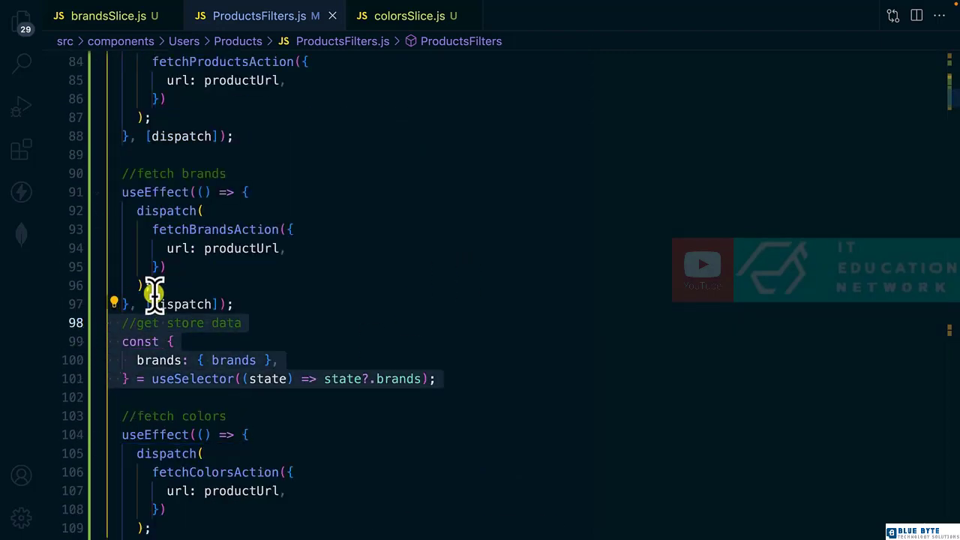
Add const { colors: { colors } } = useSelector((state) => state?.colors) below the colors effect
{"action": "scroll", "scroll_direction": "down", "scroll_amount": 3}
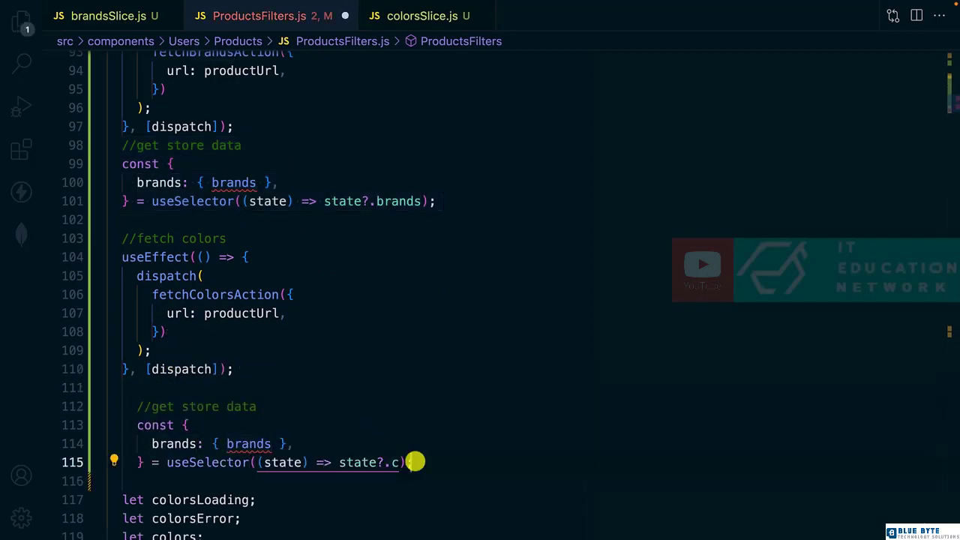
{"action": "type", "text": "olors"}
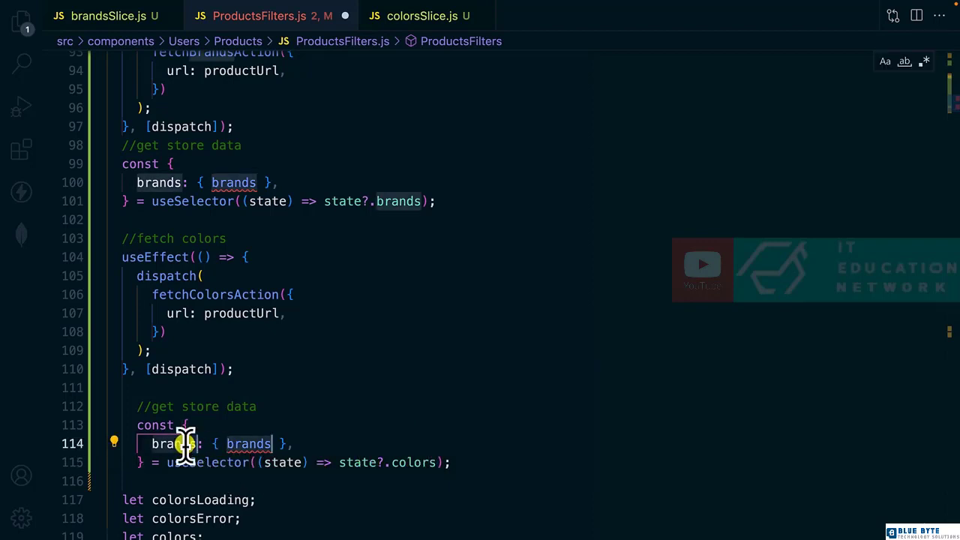
{"action": "type", "text": "colors"}
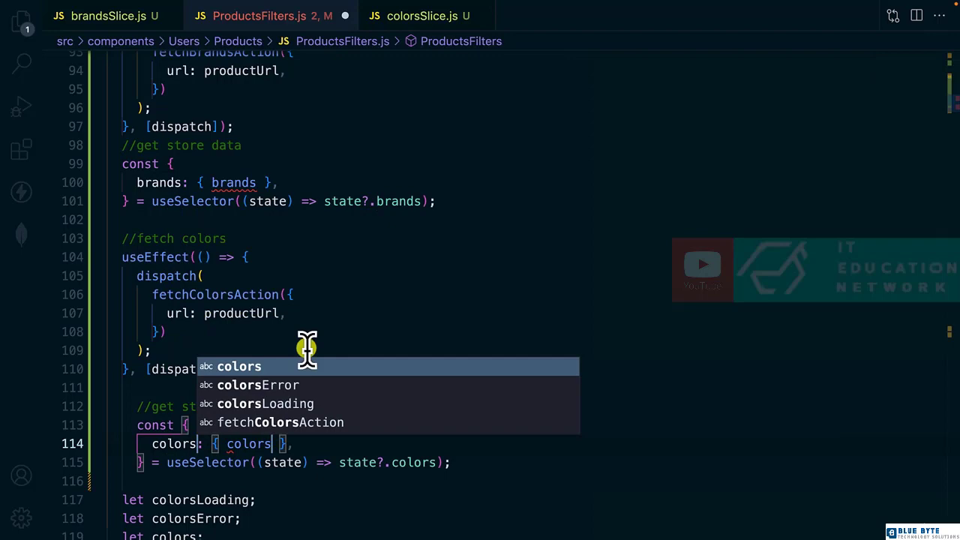
{"action": "scroll", "scroll_direction": "down", "scroll_amount": 3}
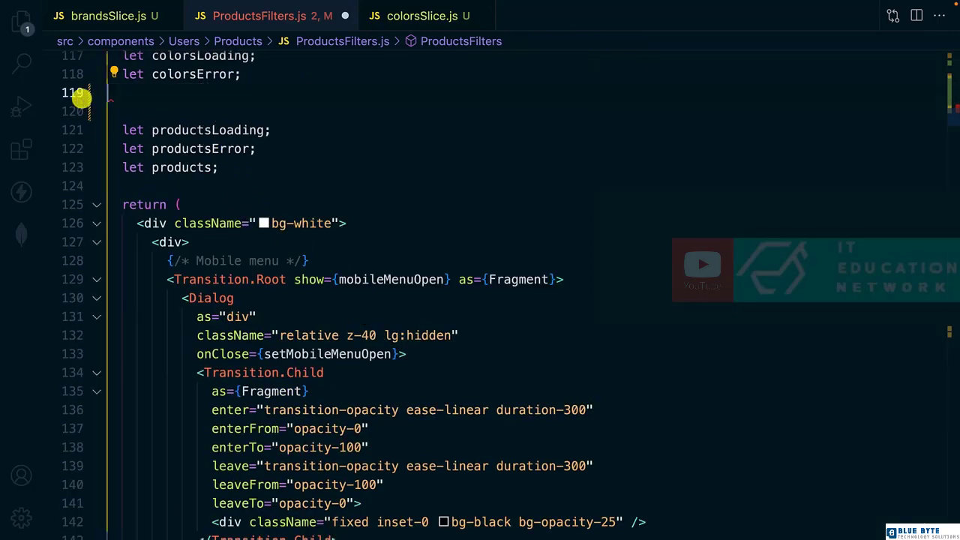
{"action": "scroll", "scroll_direction": "down", "scroll_amount": 3}
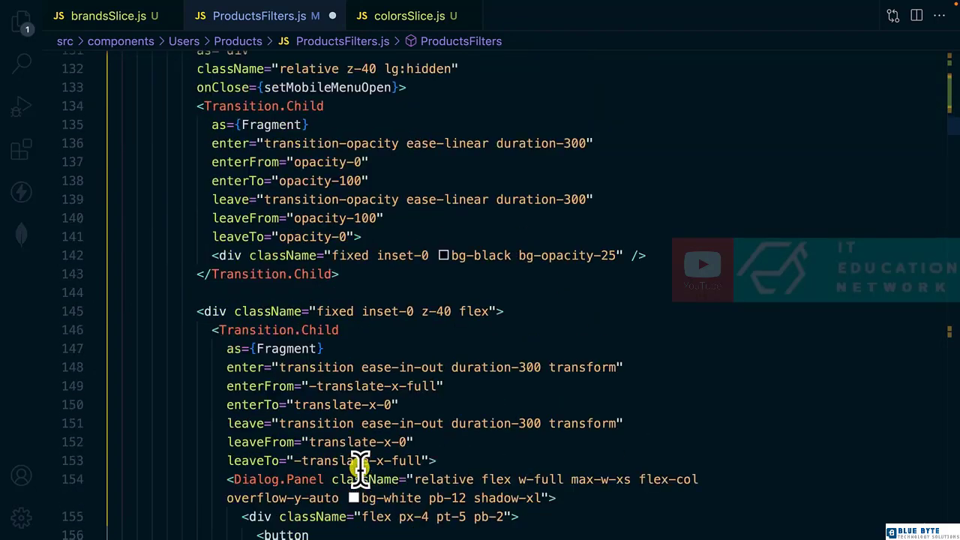
{"action": "scroll", "scroll_direction": "down", "scroll_amount": 3}
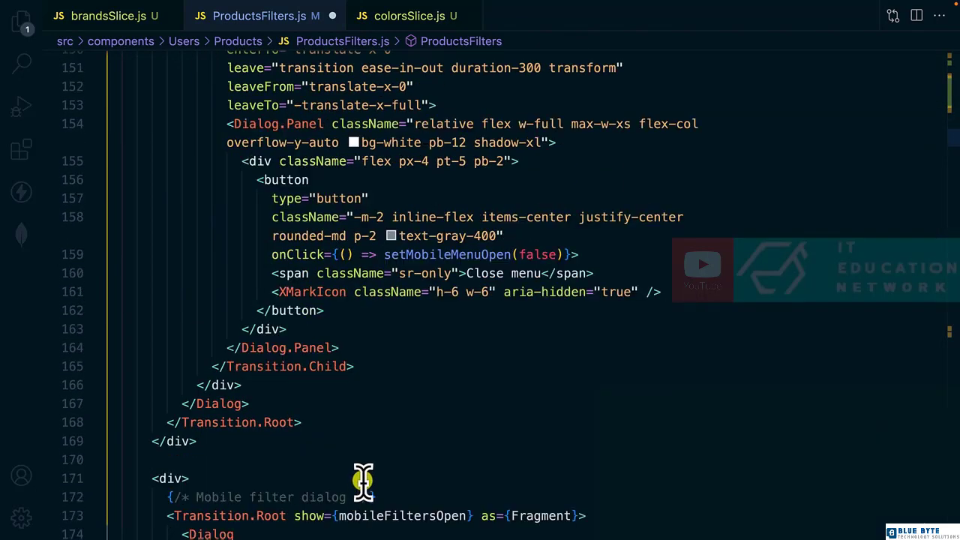
{"action": "scroll", "scroll_direction": "down", "scroll_amount": 3}
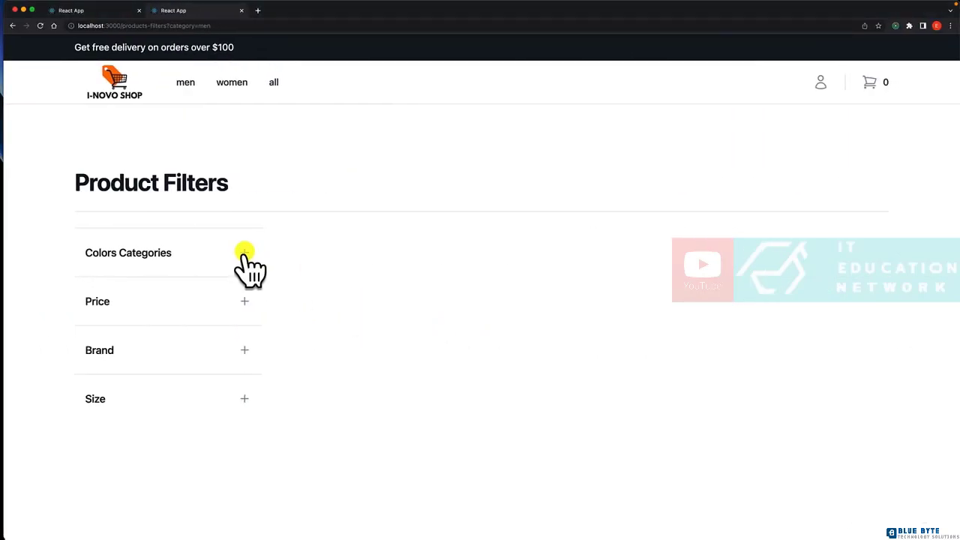
Expand Colors Categories, view the all-category products, and return to the shop home page
{"action": "left_click", "coordinate": [245, 252]}
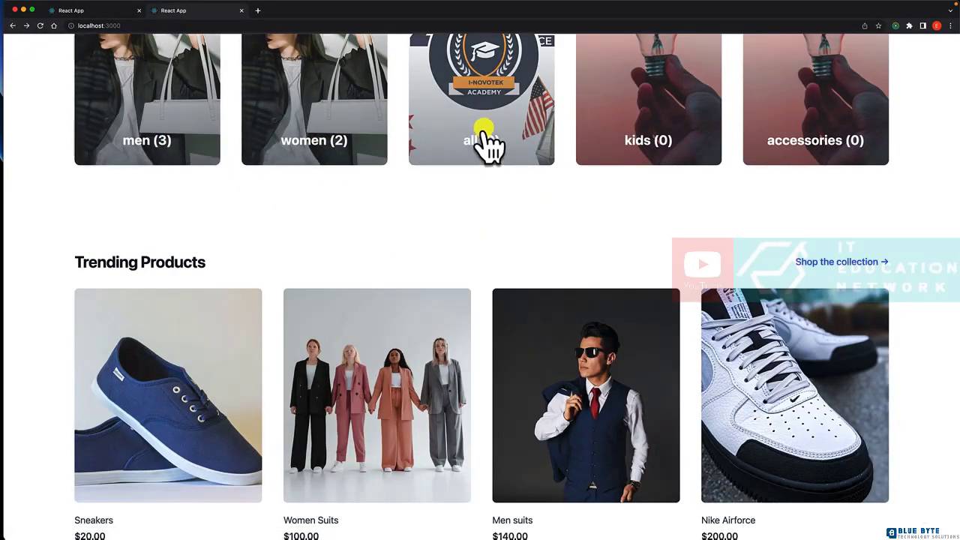
{"action": "left_click", "coordinate": [482, 141]}
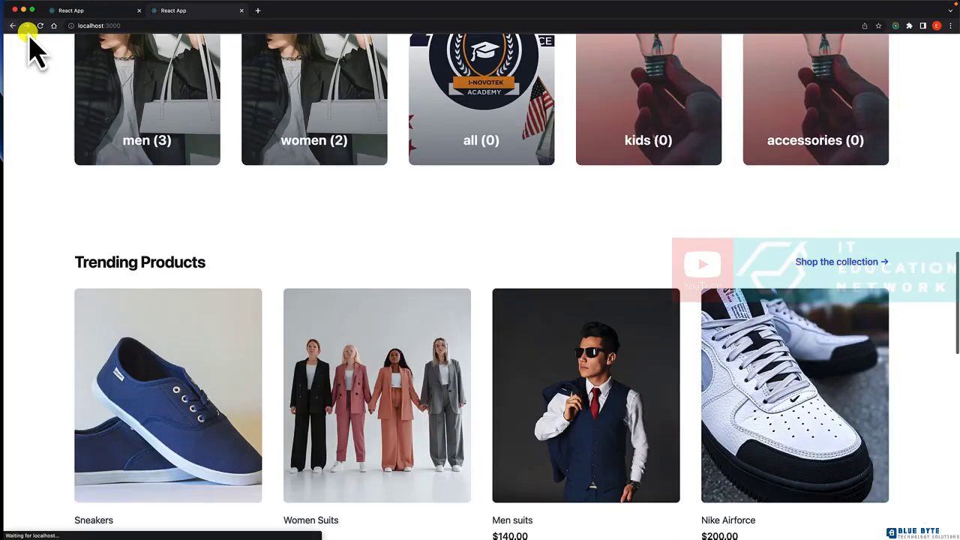
{"action": "left_click", "coordinate": [147, 140]}
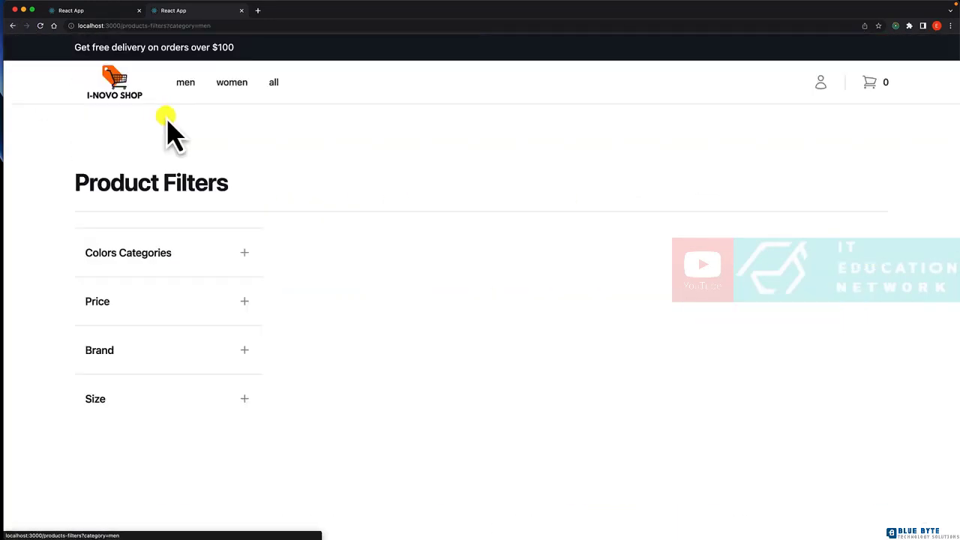
{"action": "mouse_move", "coordinate": [18, 33]}
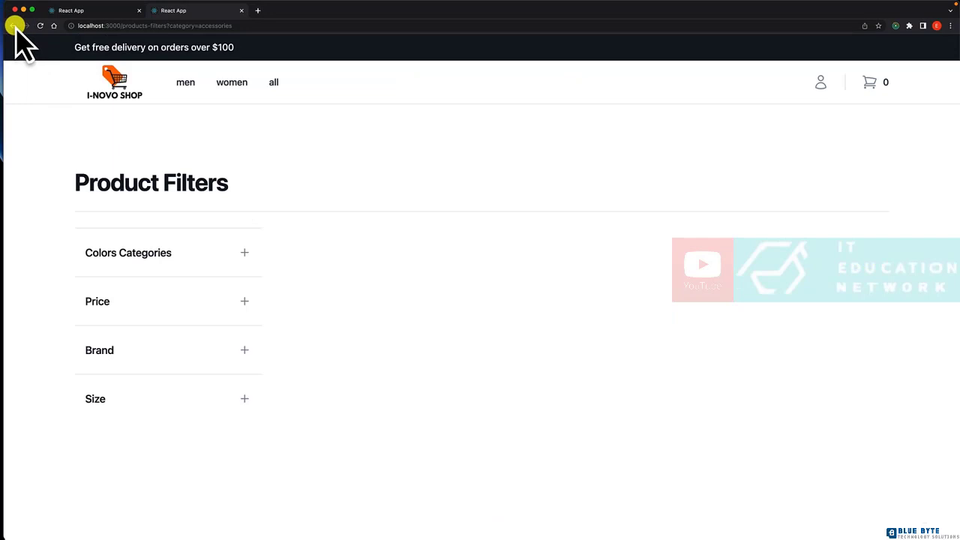
{"action": "left_click", "coordinate": [12, 26]}
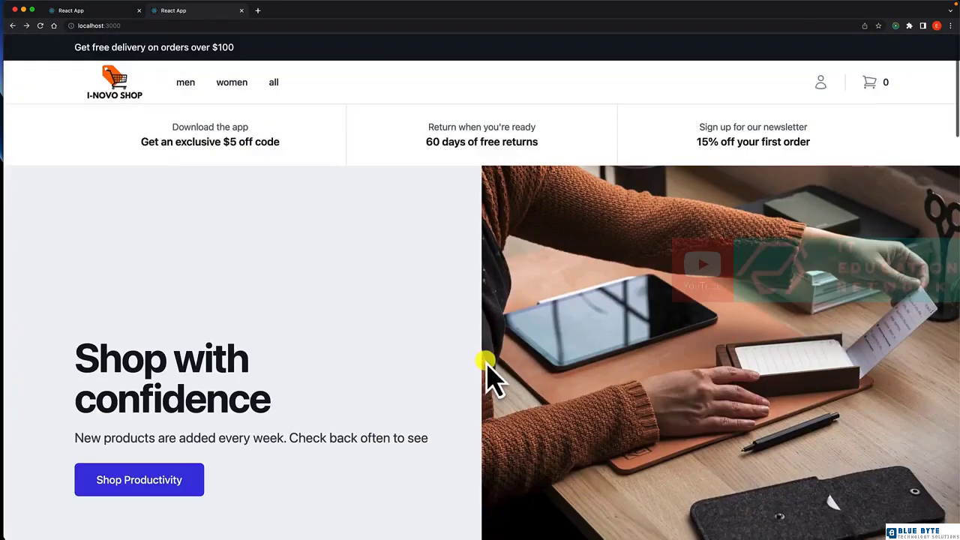
Open the women category filters and expand Price to show colors, price ranges and addidas
{"action": "scroll", "scroll_direction": "down", "scroll_amount": 3}
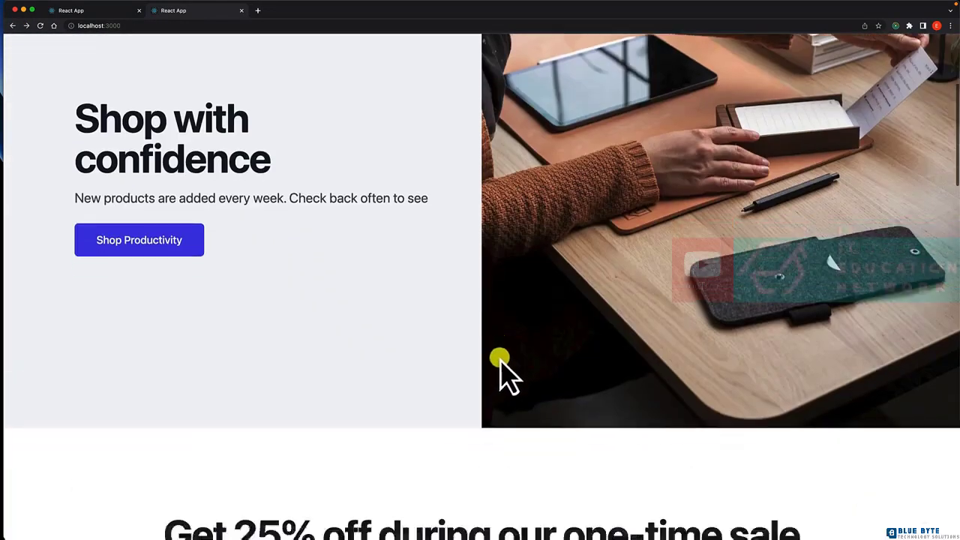
{"action": "scroll", "scroll_direction": "down", "scroll_amount": 3}
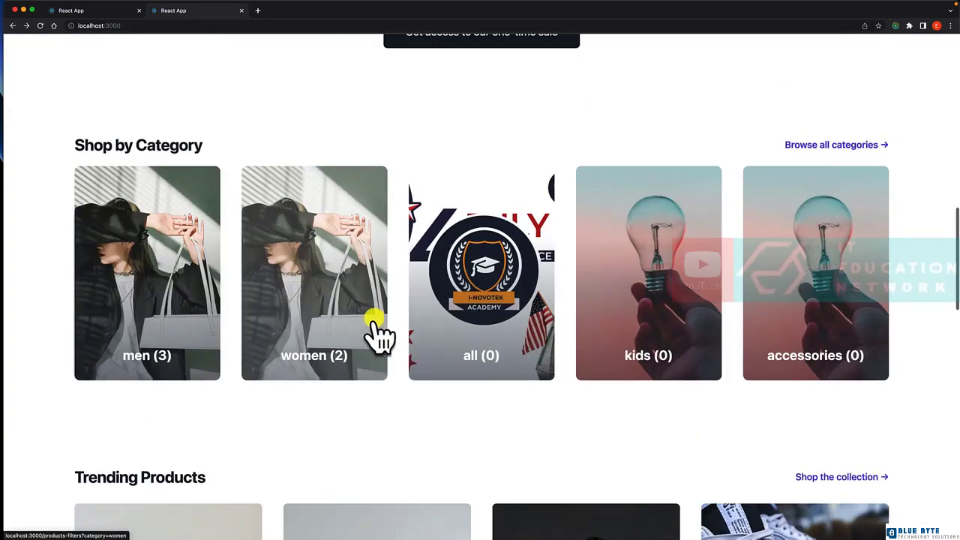
{"action": "left_click", "coordinate": [313, 273]}
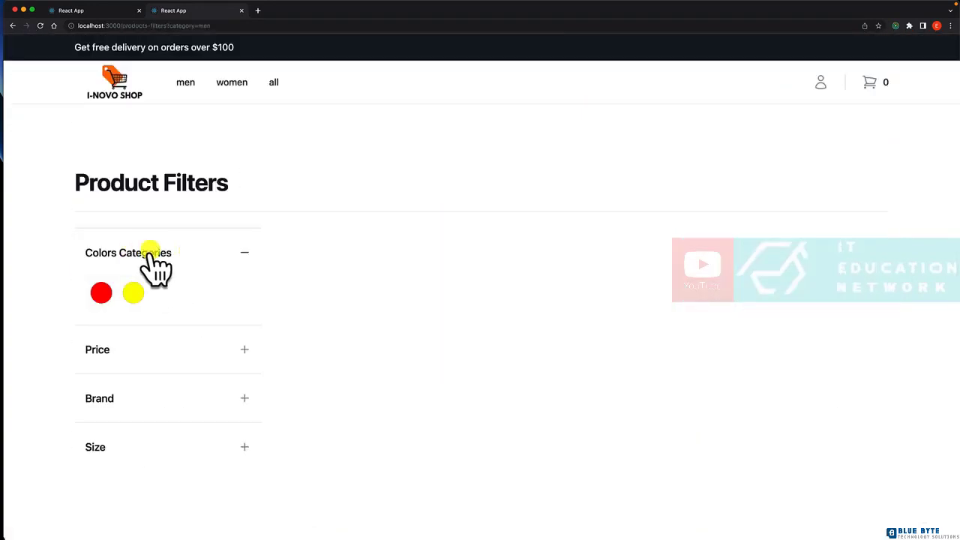
{"action": "left_click", "coordinate": [97, 348]}
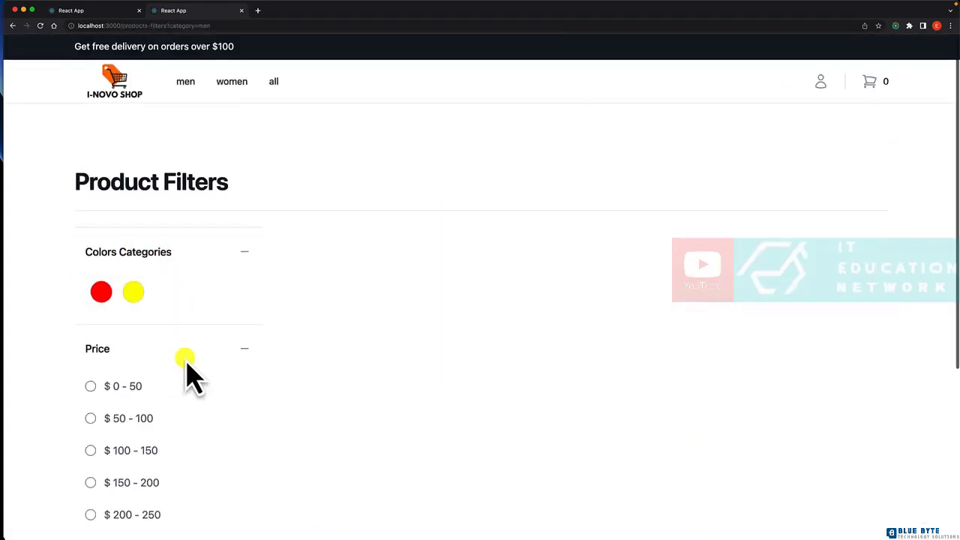
{"action": "scroll", "scroll_direction": "down", "scroll_amount": 3}
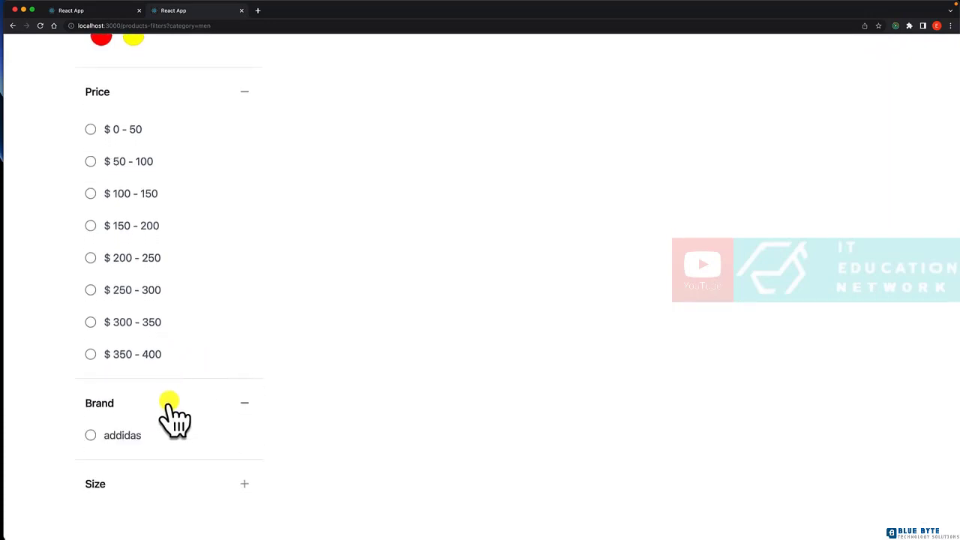